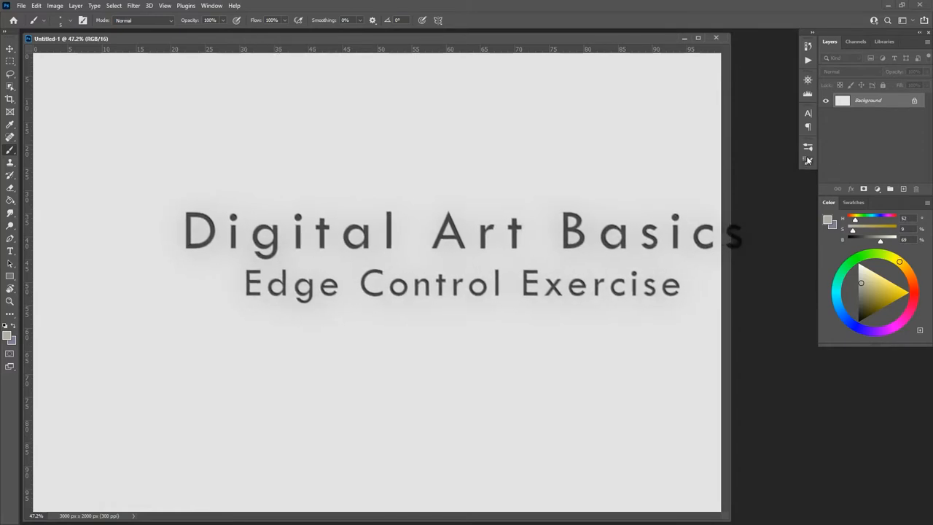
Choose the inking pen brush from the Brushes panel presets for lettering
click(808, 146)
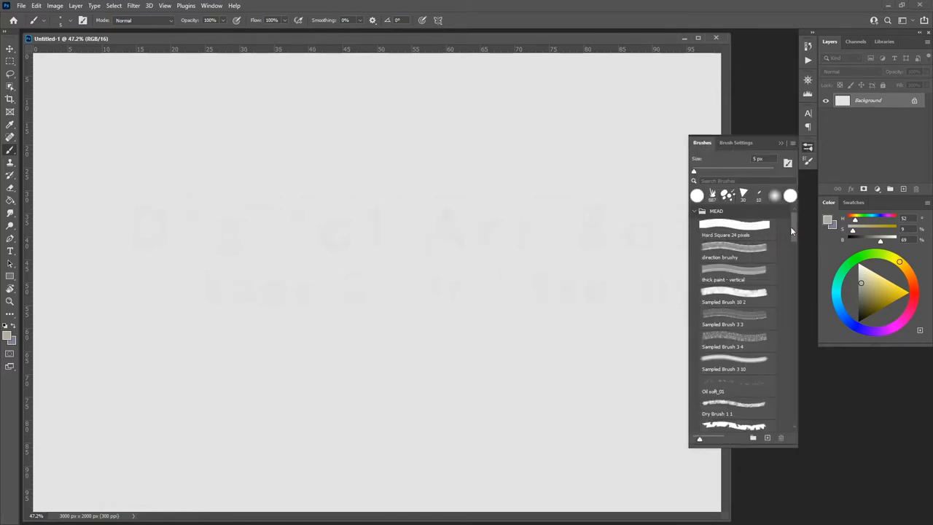
scroll(down, 3)
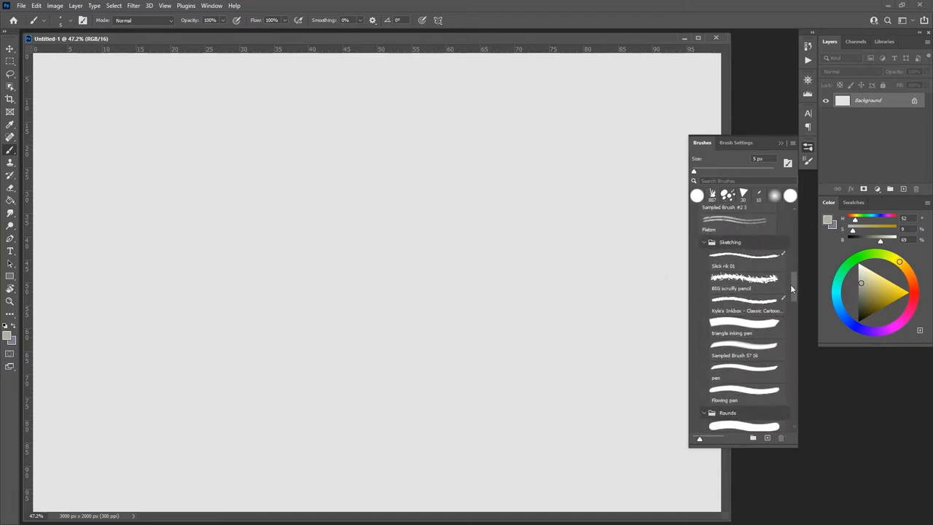
click(743, 328)
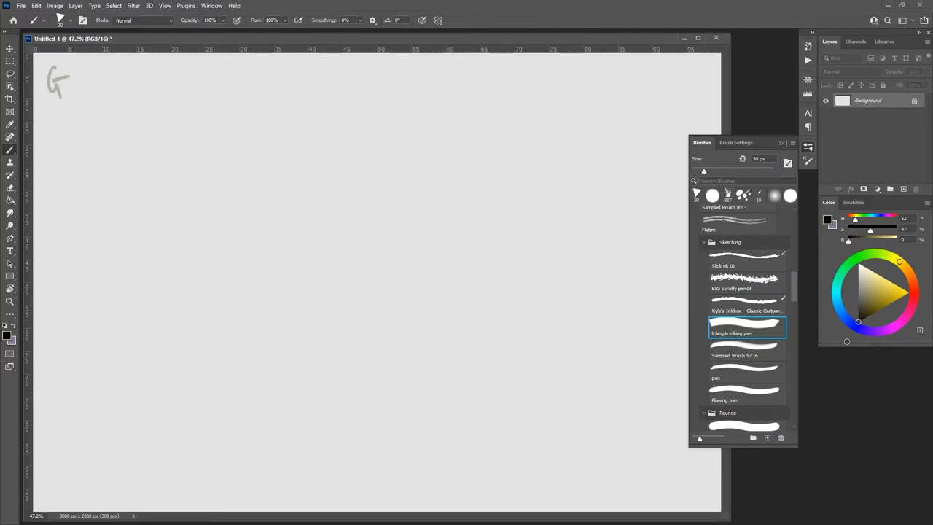
Hand-letter 'GOAL: 10 EDGES' in black ink across the top left of the canvas
drag(66, 73, 52, 95)
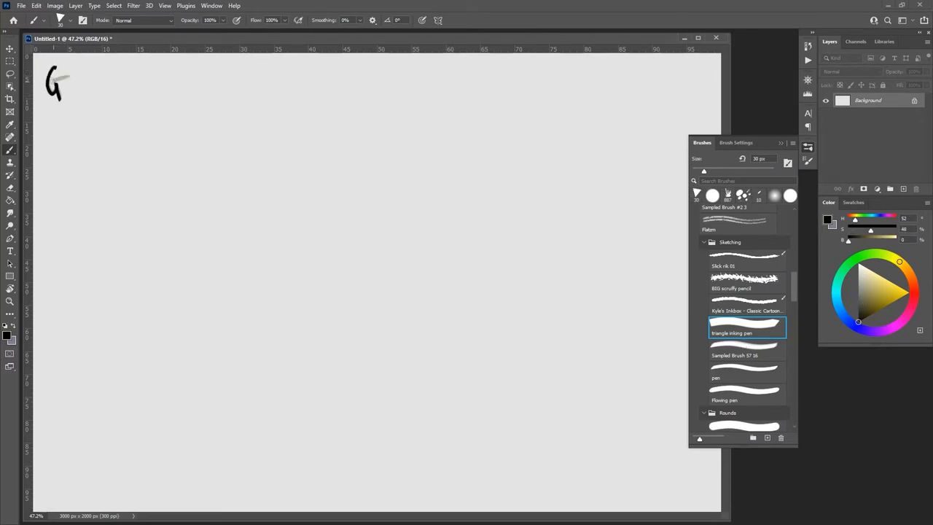
drag(73, 80, 95, 87)
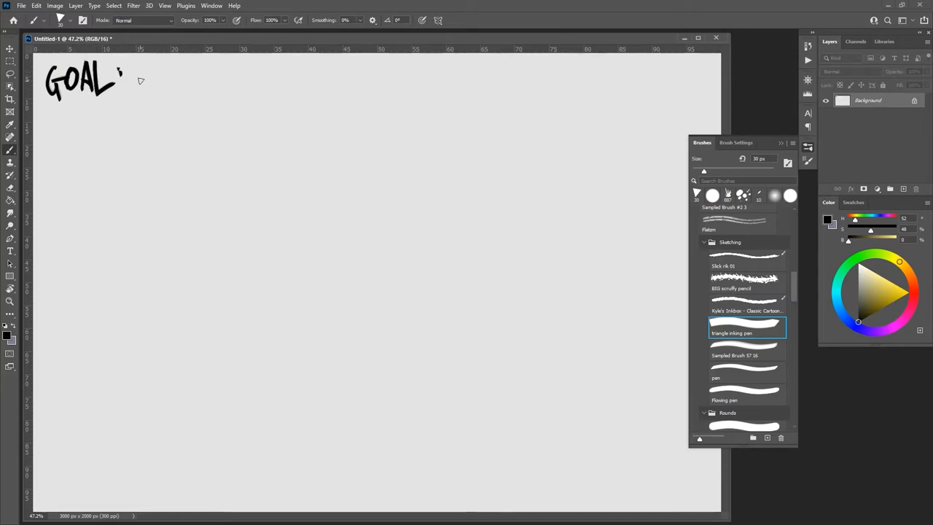
drag(143, 76, 167, 80)
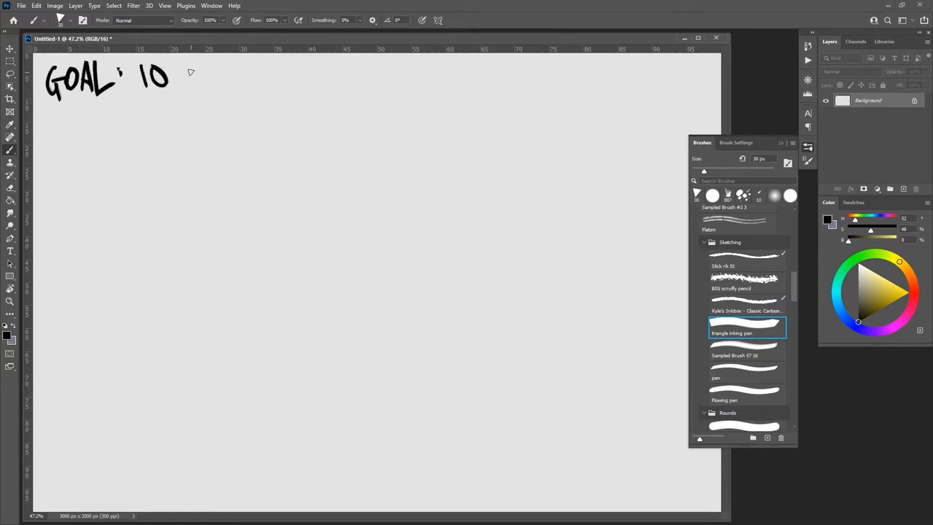
drag(178, 76, 216, 75)
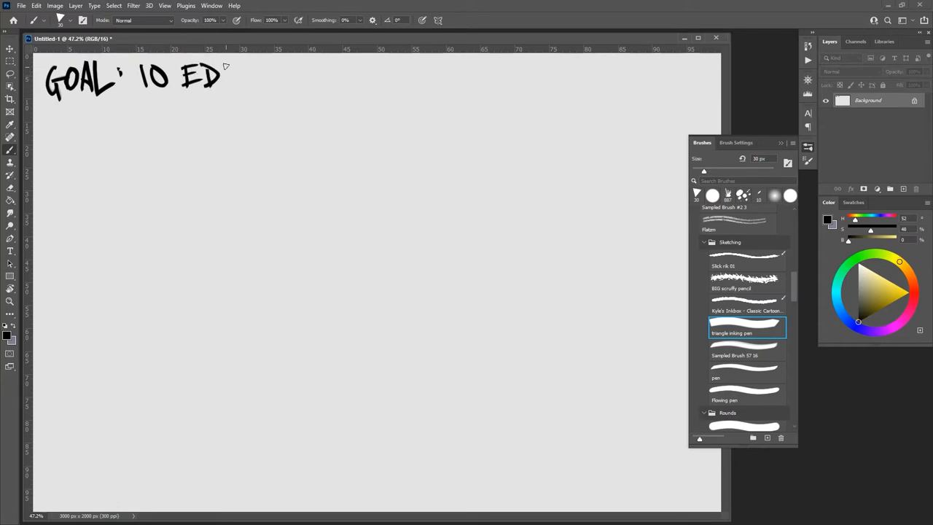
drag(211, 73, 277, 73)
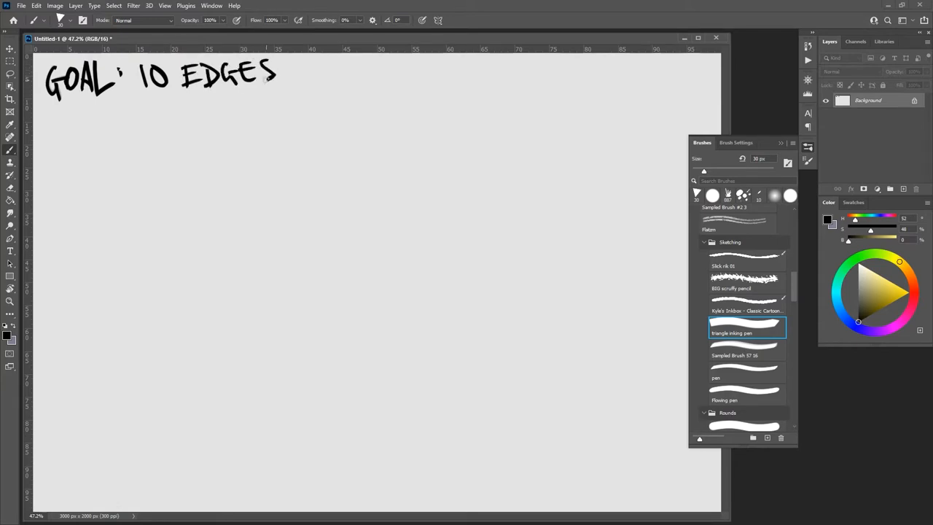
mouse_move(898, 173)
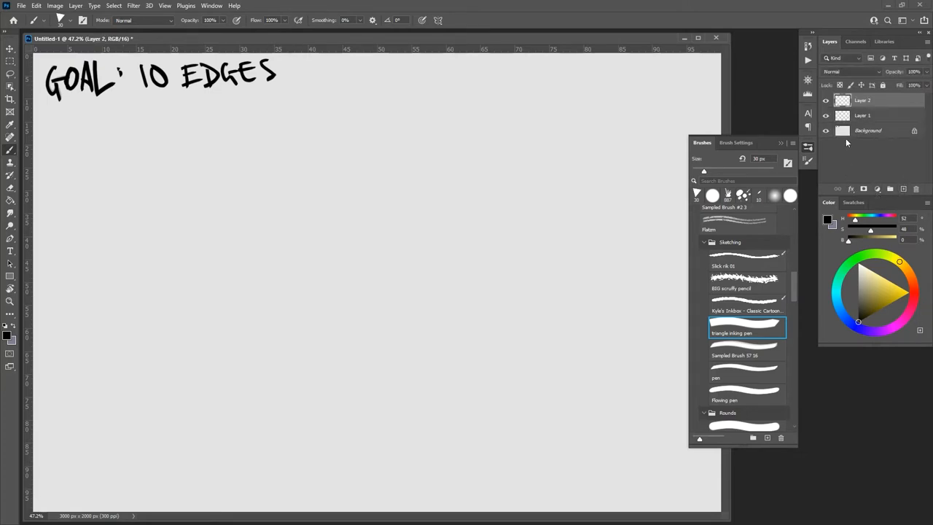
On Layer 1, mark out a rectangular selection in the lower middle of the canvas
click(824, 131)
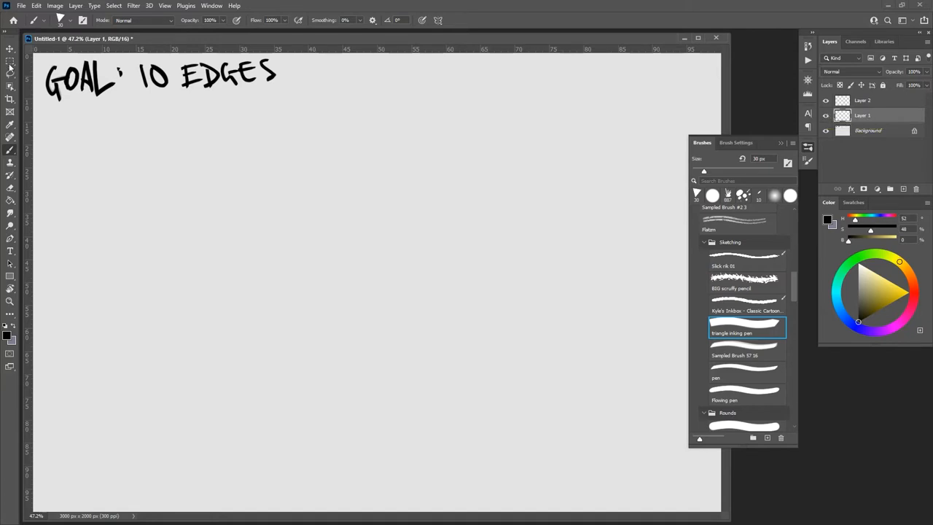
click(11, 62)
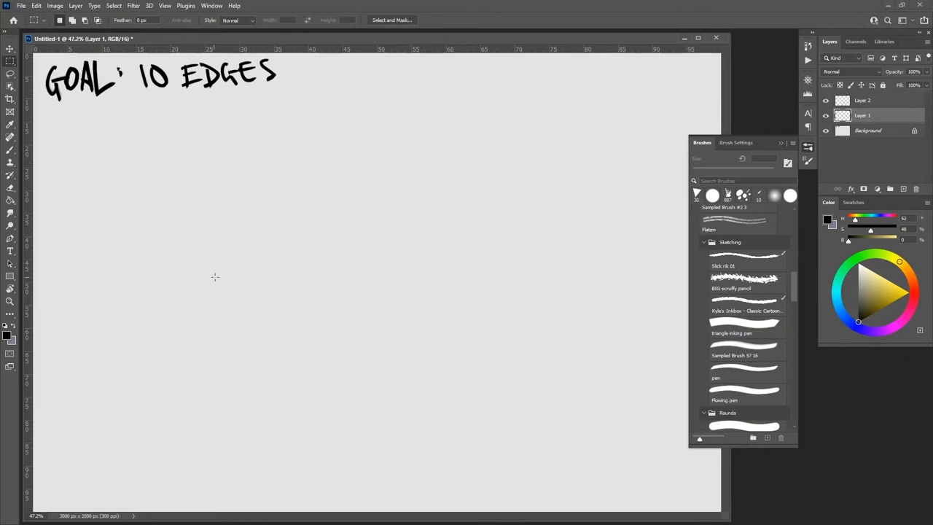
drag(176, 209, 201, 246)
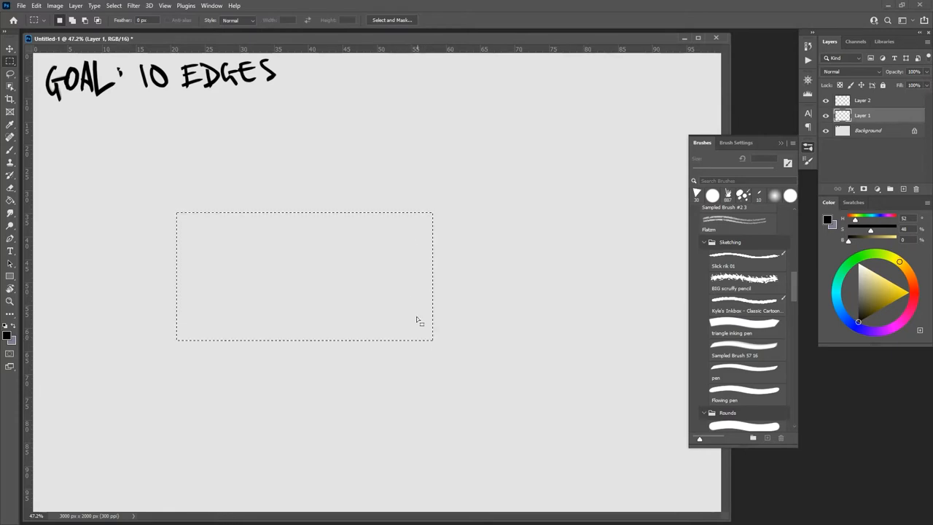
drag(417, 321, 393, 334)
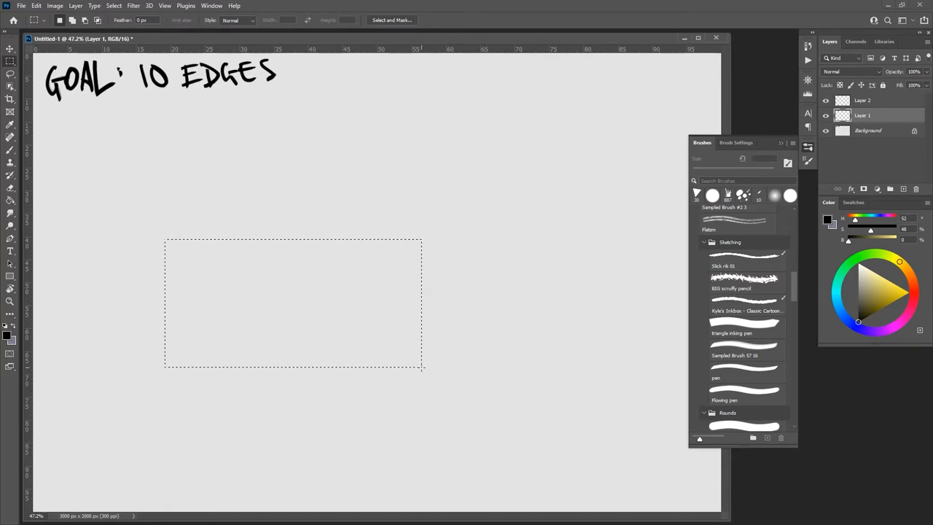
mouse_move(435, 303)
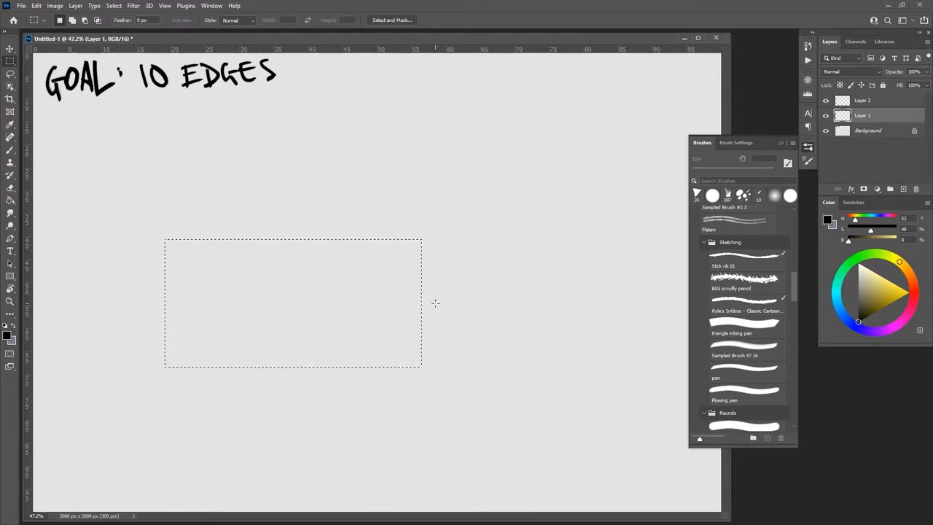
mouse_move(860, 267)
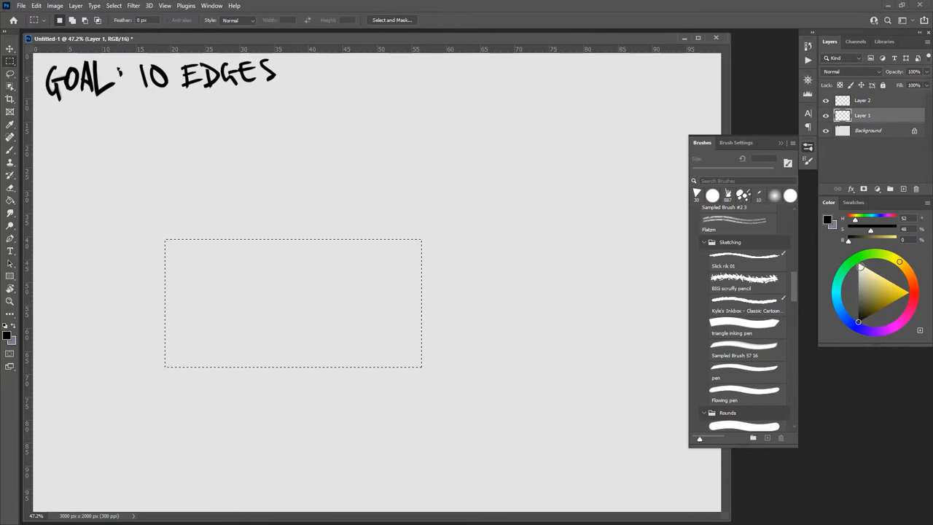
Adjust hue and brightness on the colour wheel until a muted brownish orange is set
click(877, 293)
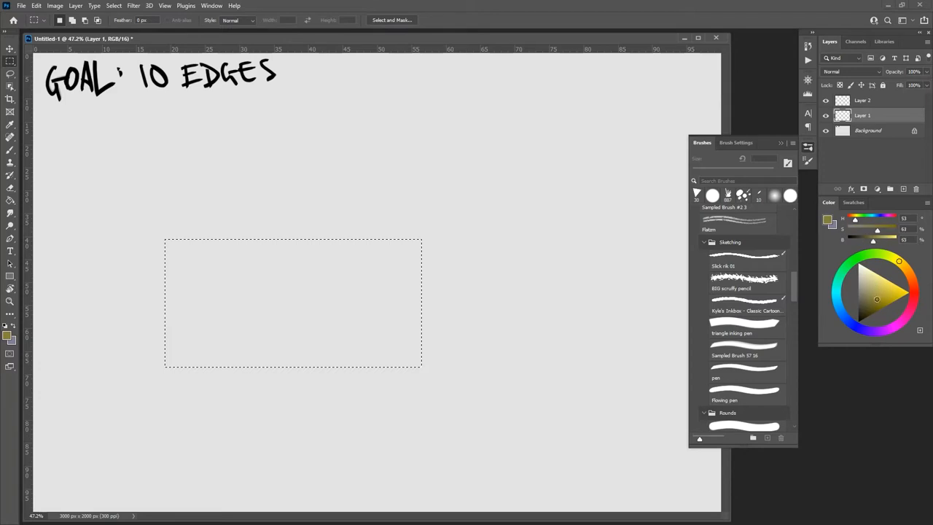
click(859, 306)
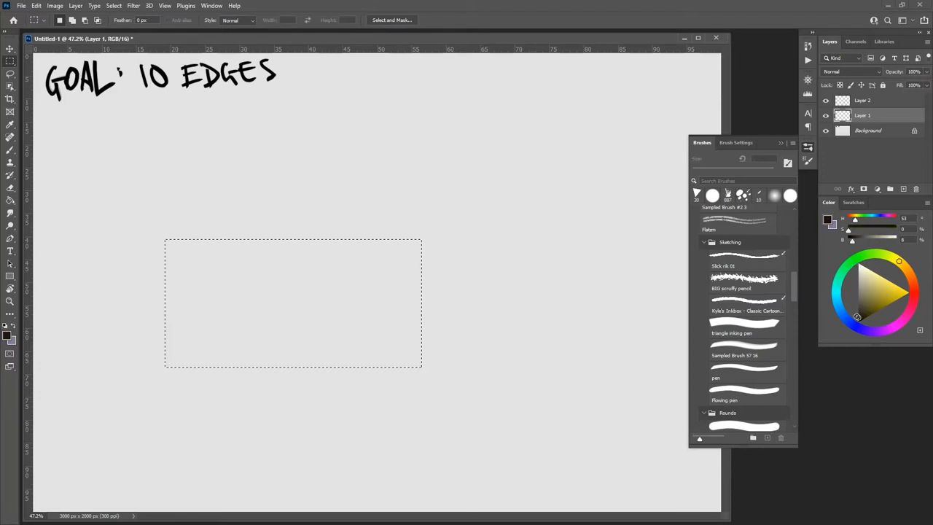
click(878, 291)
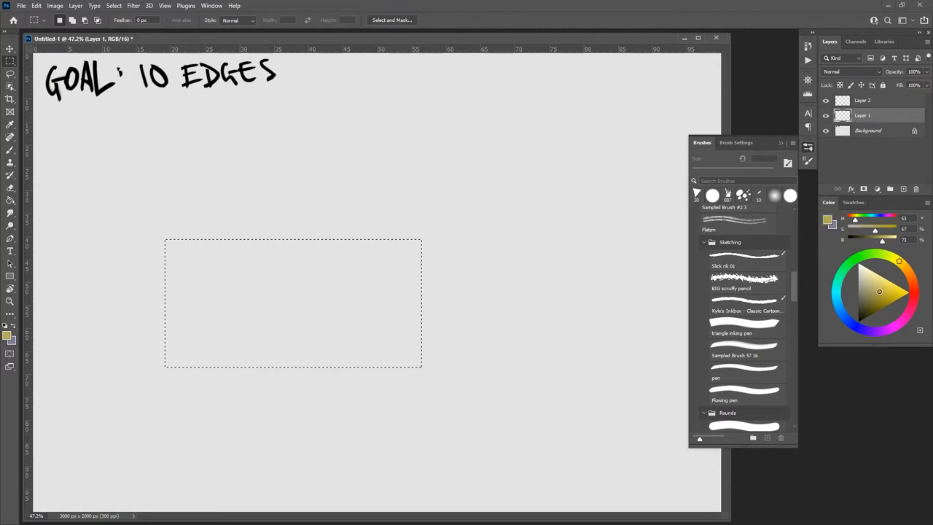
drag(878, 291, 857, 274)
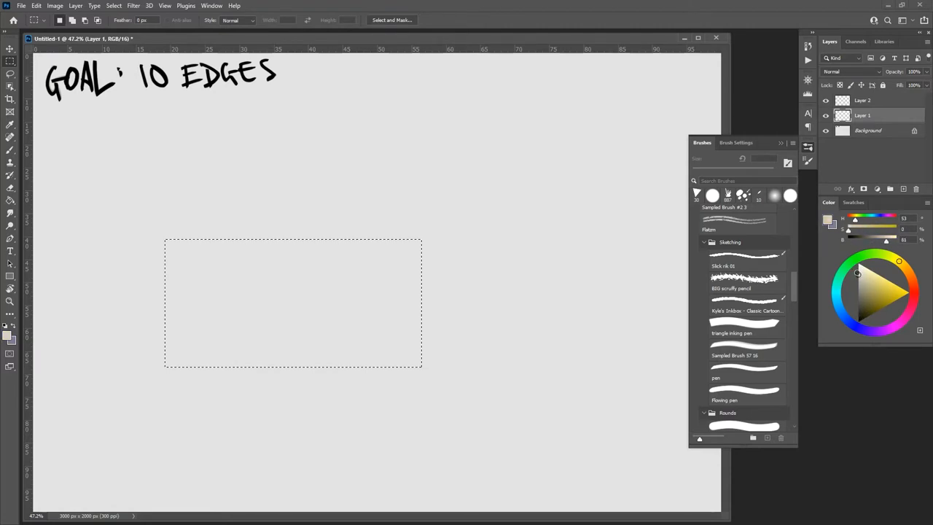
click(874, 293)
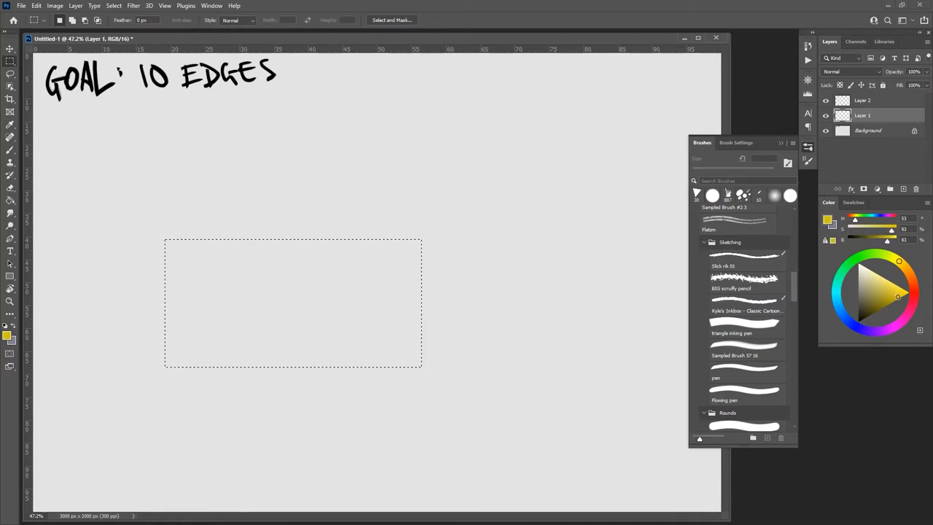
click(862, 271)
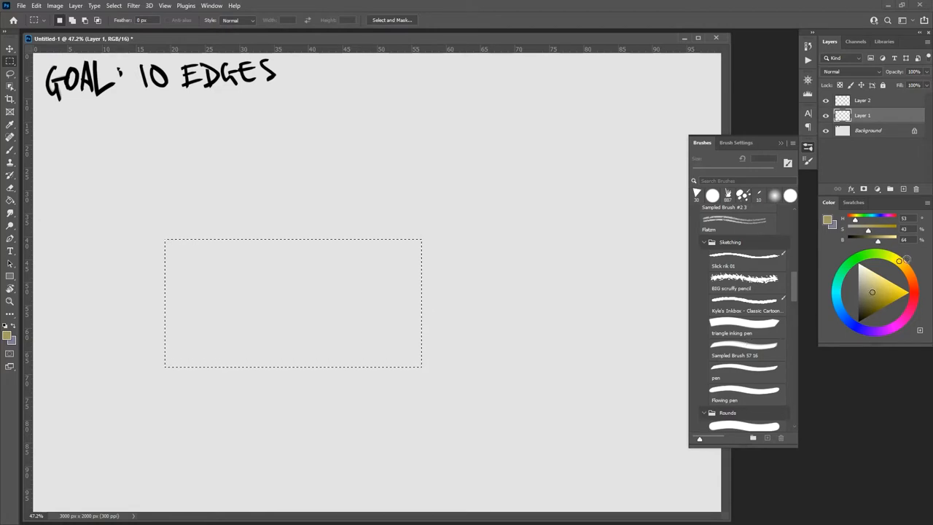
click(914, 286)
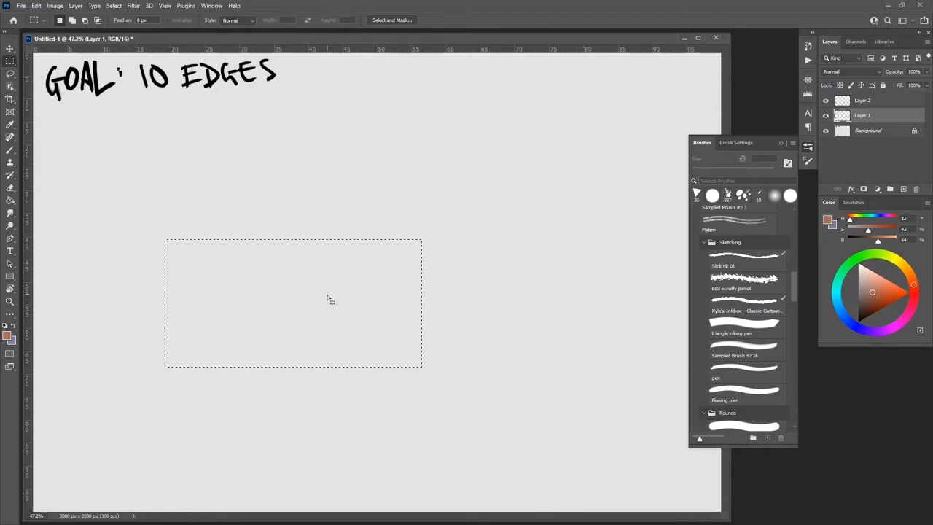
Fill the selection solid with the brown colour and clear the selection
click(10, 201)
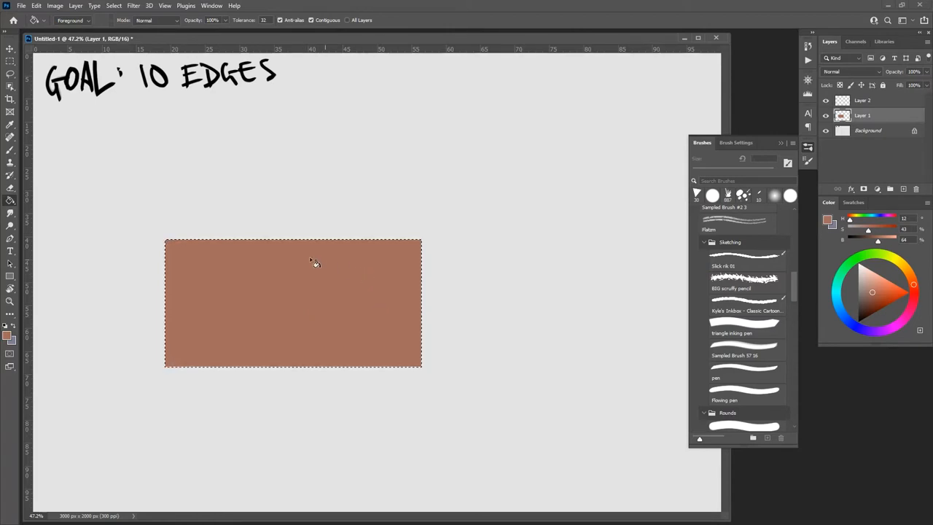
click(10, 62)
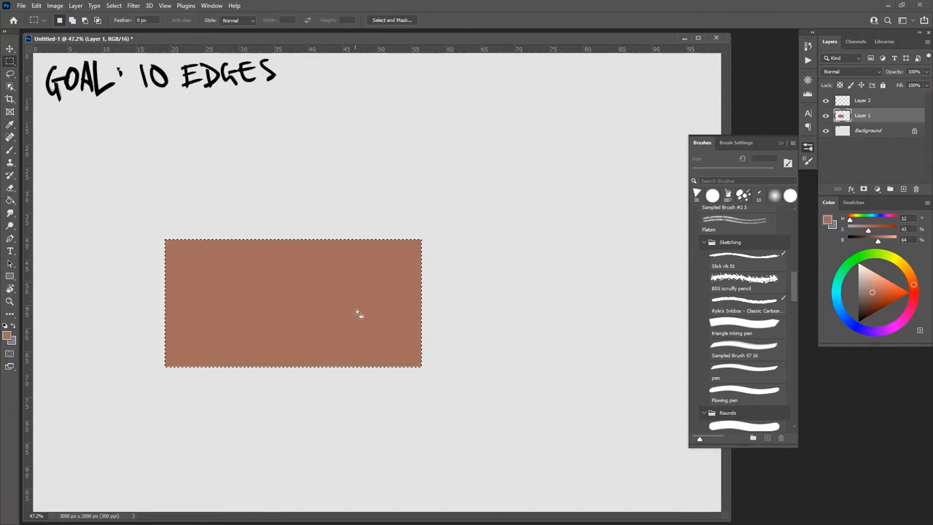
drag(357, 312, 376, 260)
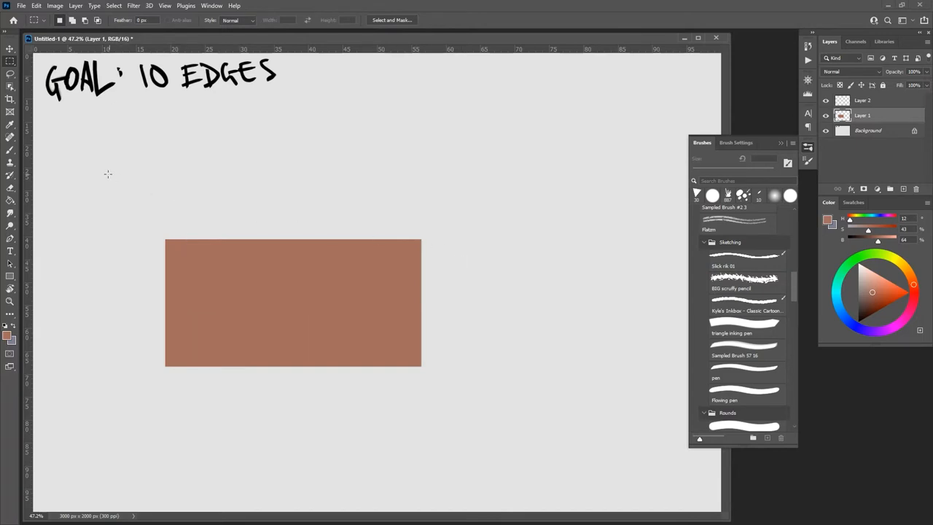
Outline a wider rectangle overlapping the brown one and move its layer down beneath it
drag(108, 173, 483, 301)
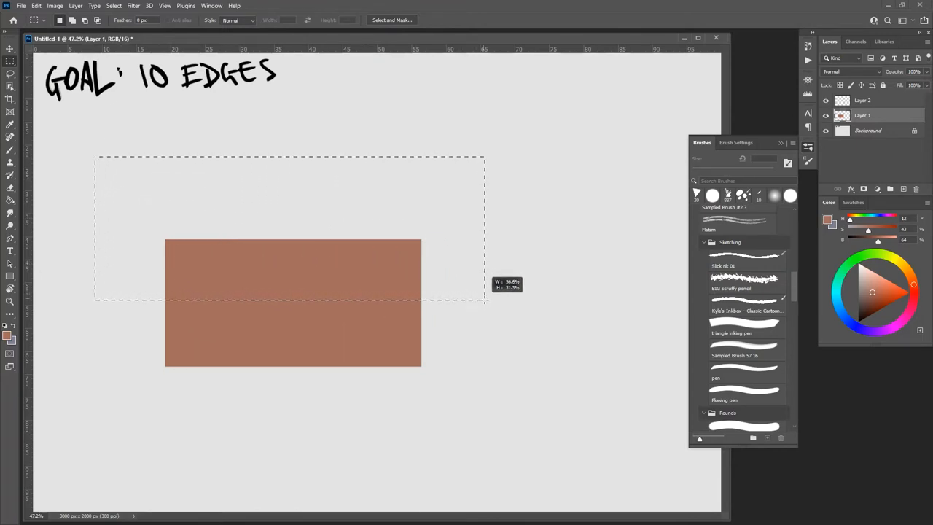
drag(484, 302, 489, 309)
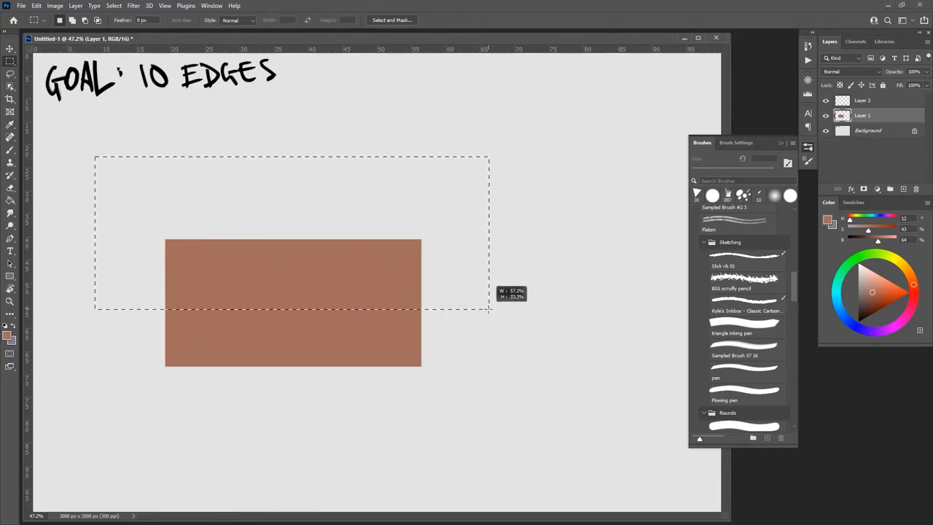
drag(490, 309, 439, 294)
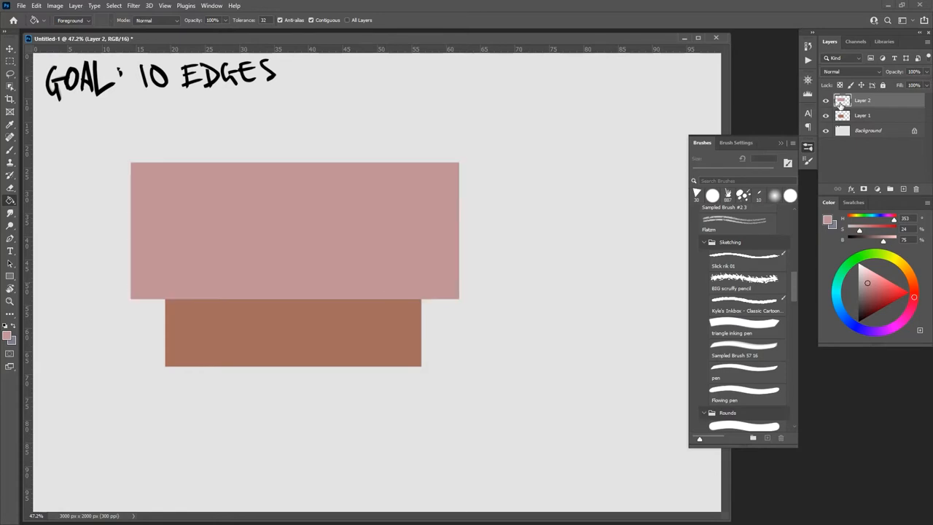
drag(863, 99, 862, 116)
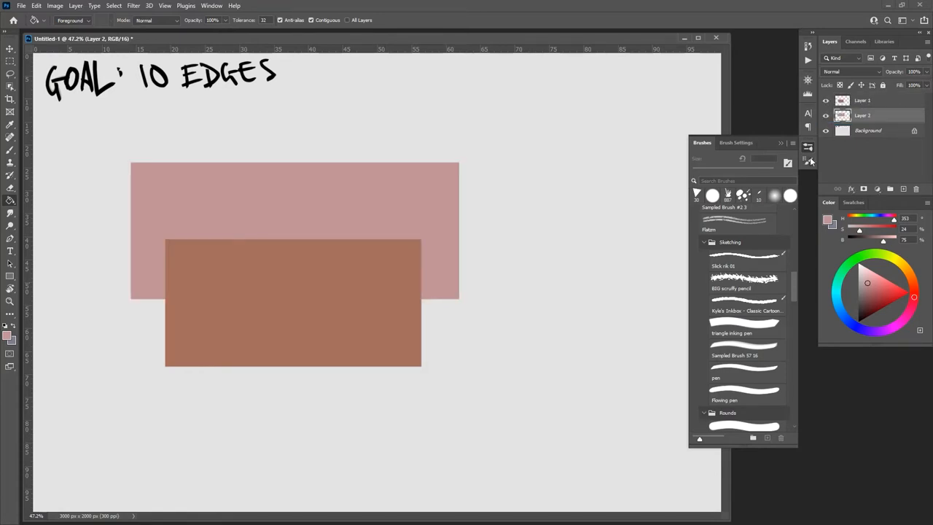
mouse_move(807, 160)
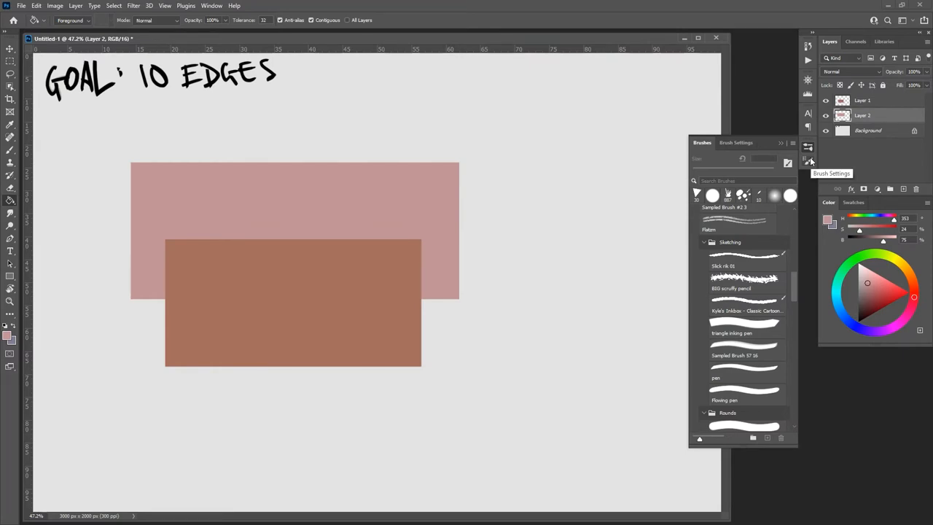
Sample the rectangle's brown as paint colour and choose the Hard Round Pressure Opacity brush
click(863, 99)
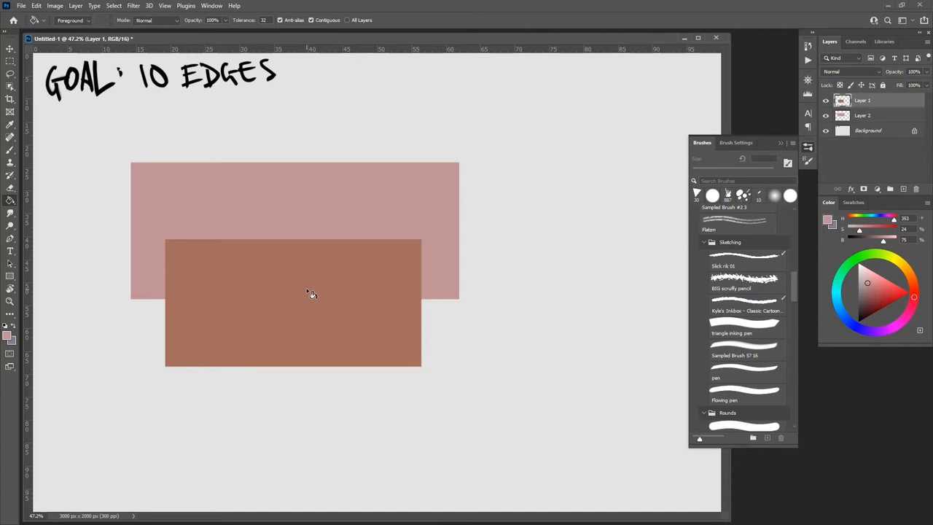
mouse_move(315, 301)
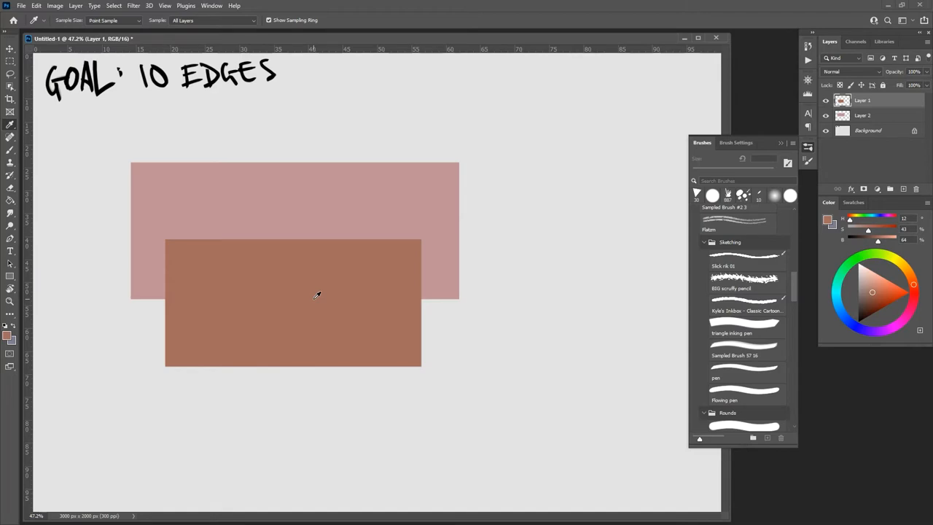
click(743, 322)
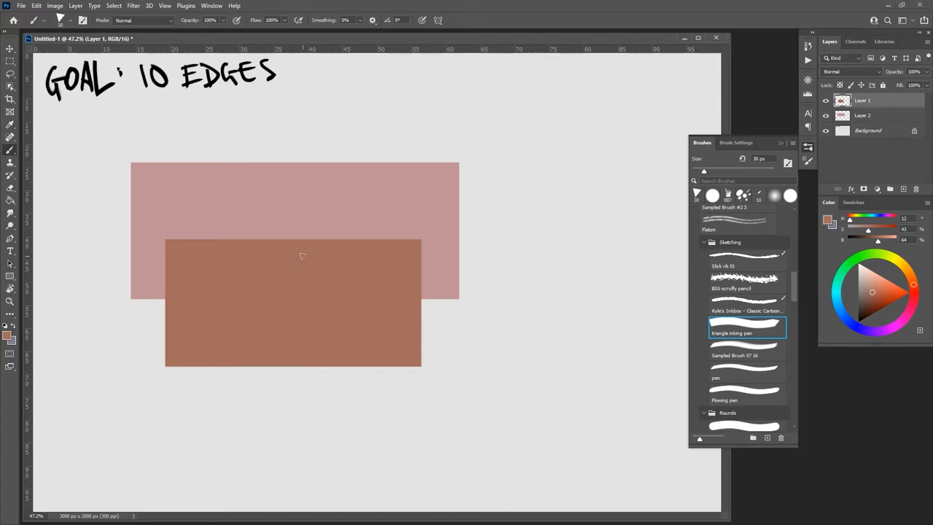
scroll(down, 3)
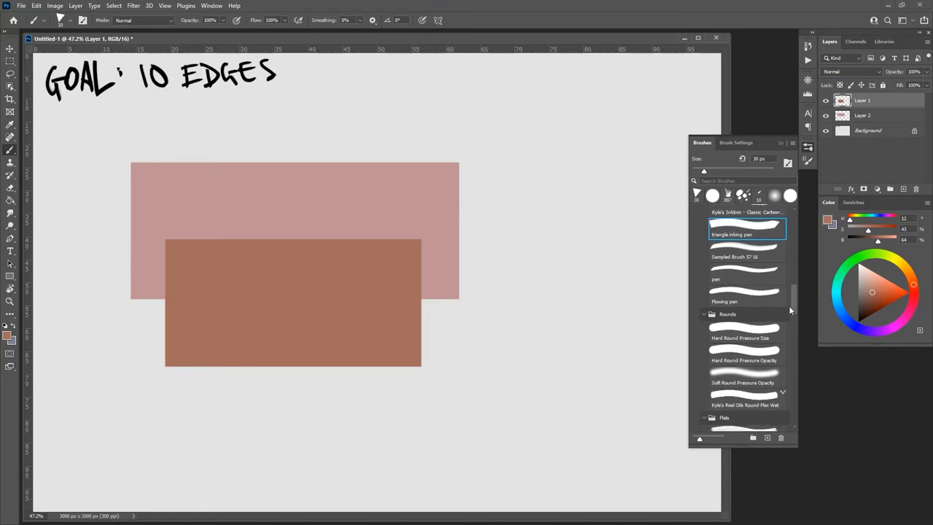
click(743, 356)
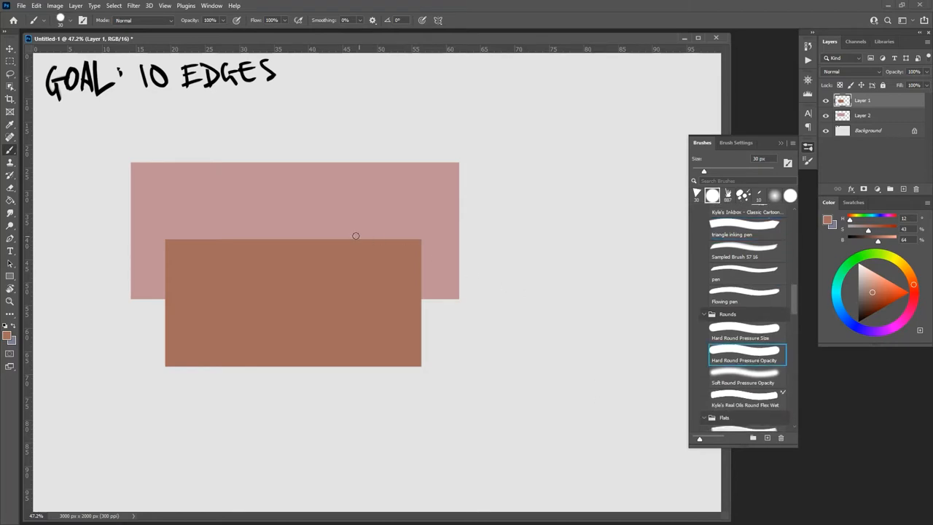
mouse_move(399, 230)
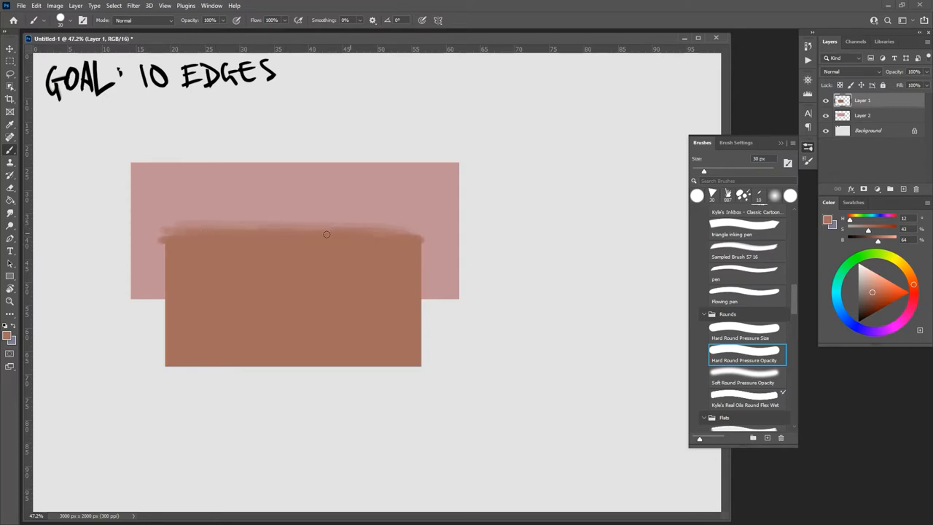
mouse_move(355, 233)
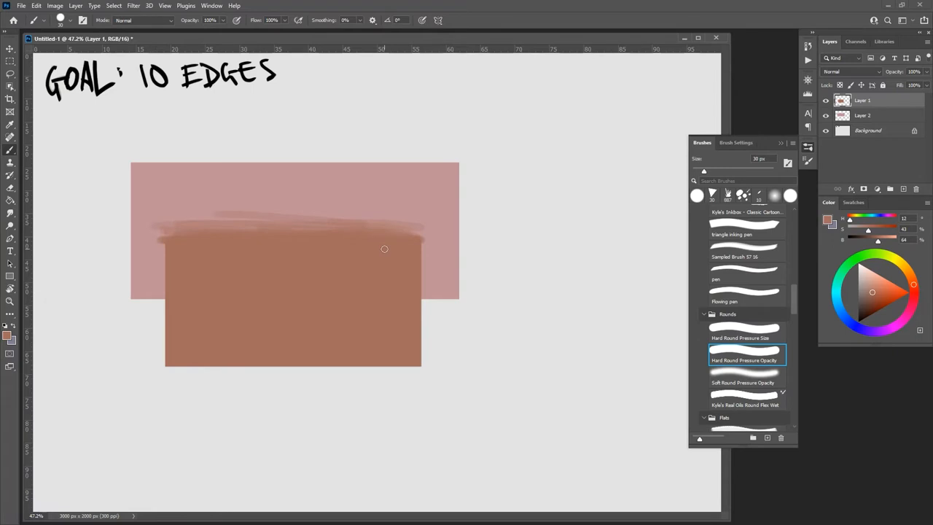
mouse_move(396, 297)
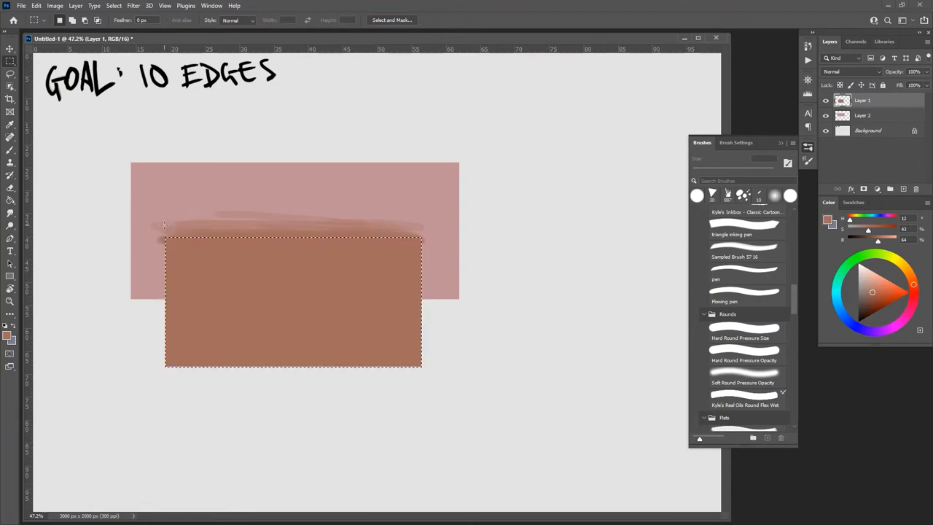
Duplicate the brown rectangle's layer twice via the Layers panel right-click menu
click(11, 187)
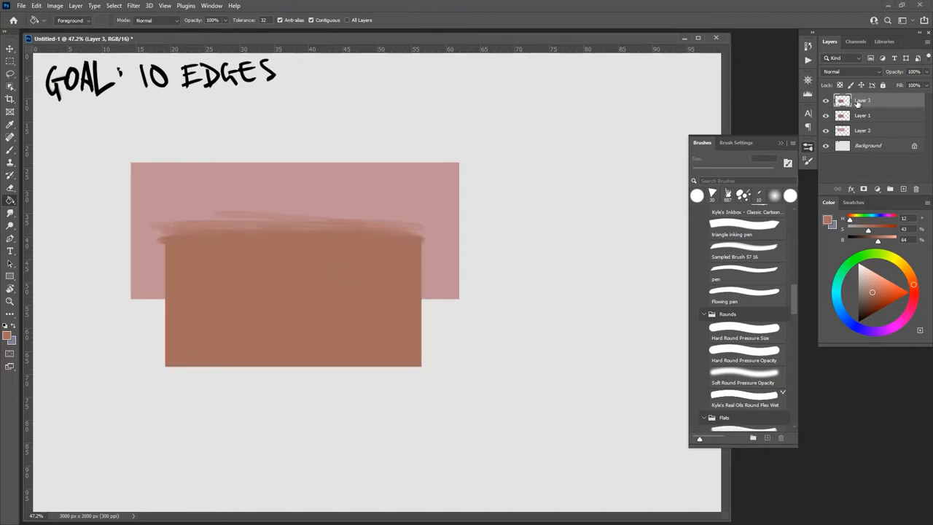
right_click(862, 99)
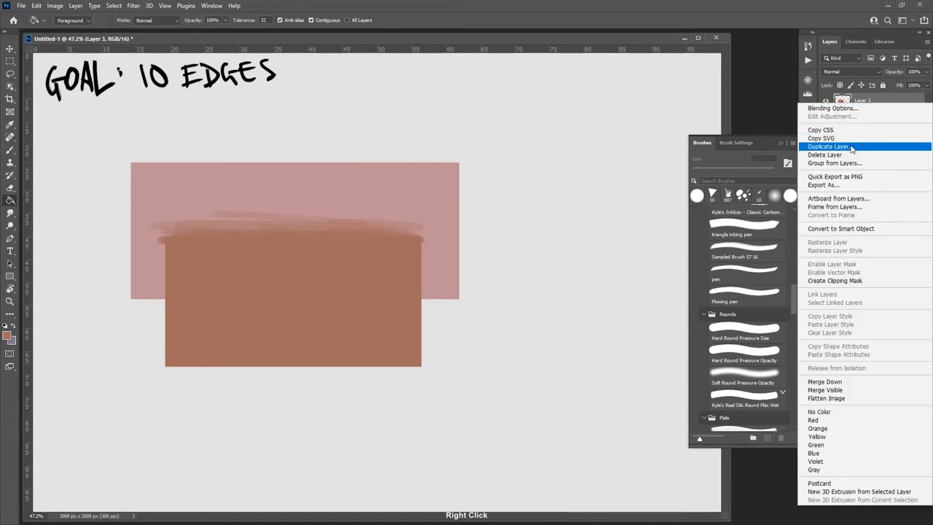
click(828, 145)
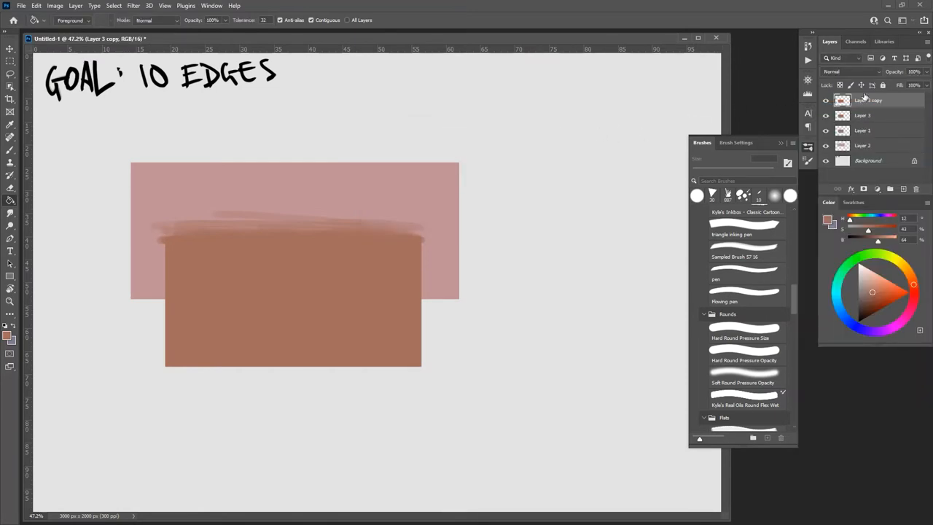
right_click(863, 99)
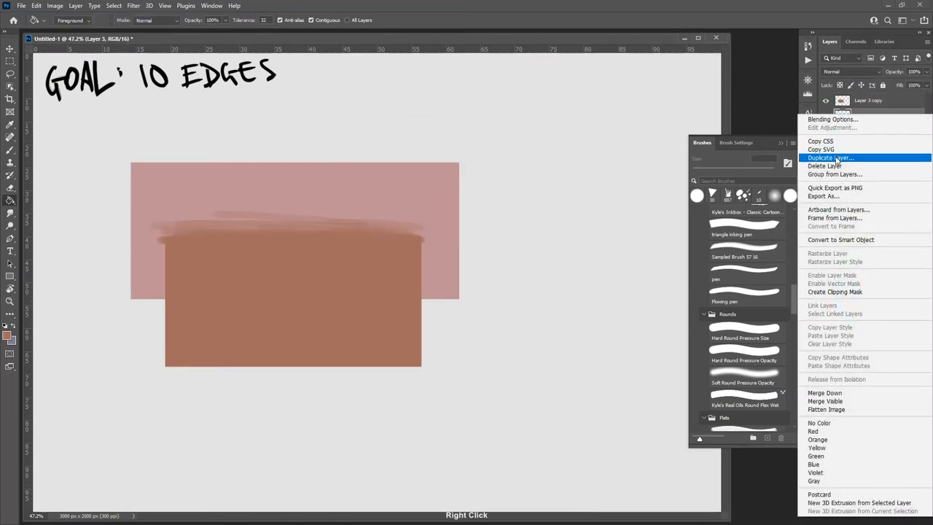
click(831, 158)
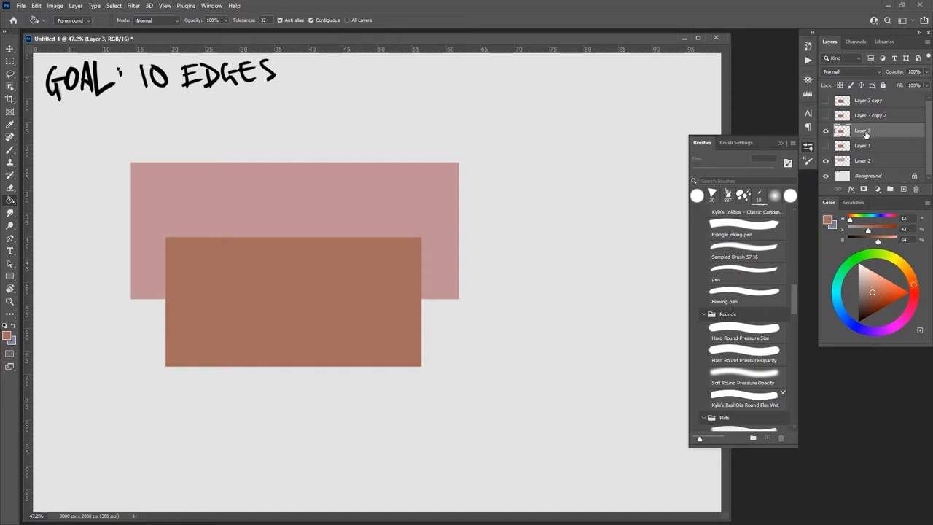
mouse_move(863, 134)
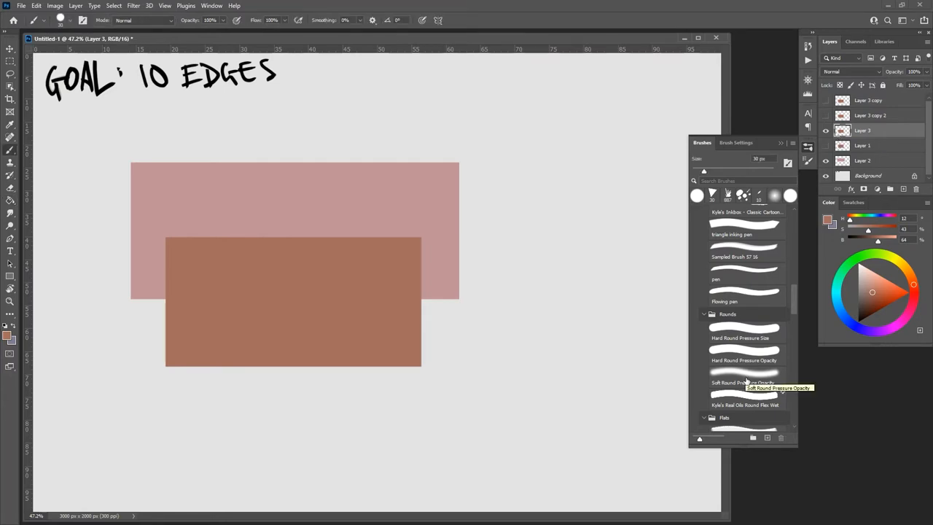
Choose the Soft Round Pressure Opacity brush for erasing
click(743, 381)
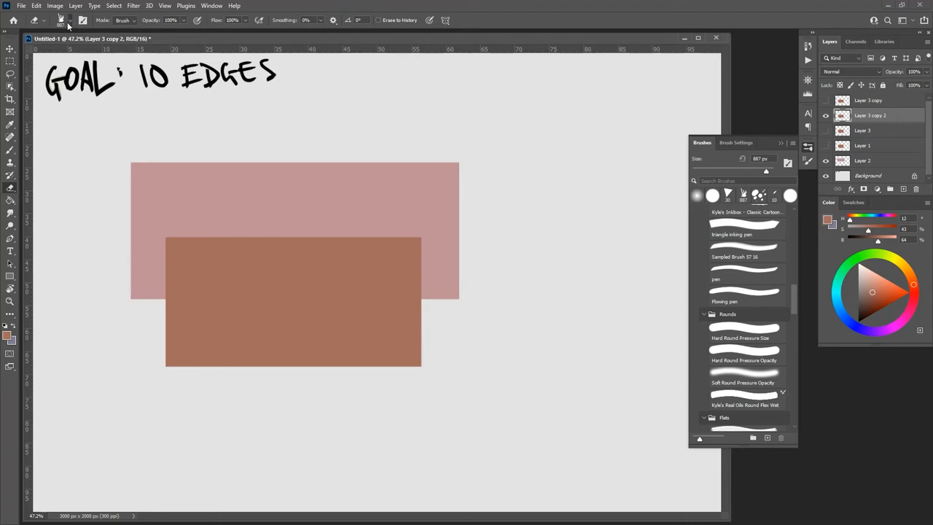
Pick a grungy textured stamp brush tip from the options-bar preset picker
click(62, 20)
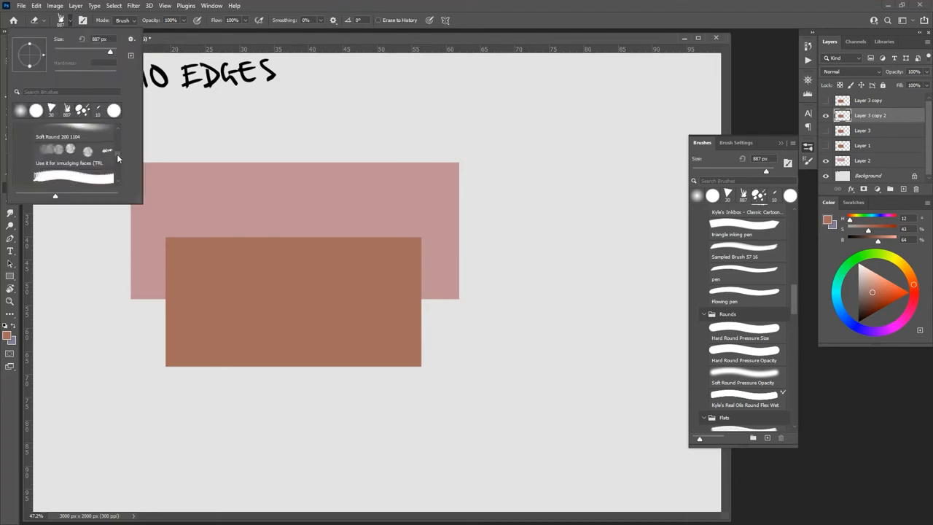
scroll(down, 3)
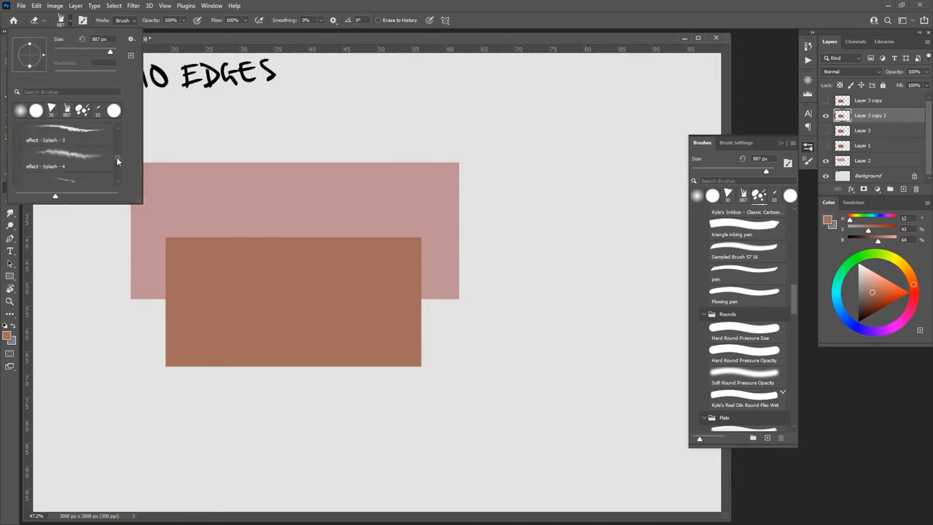
scroll(down, 3)
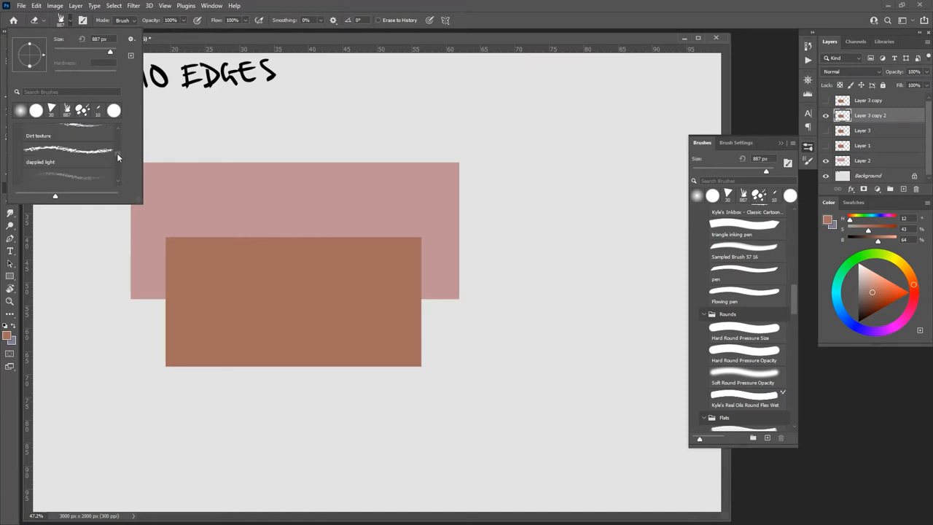
scroll(down, 3)
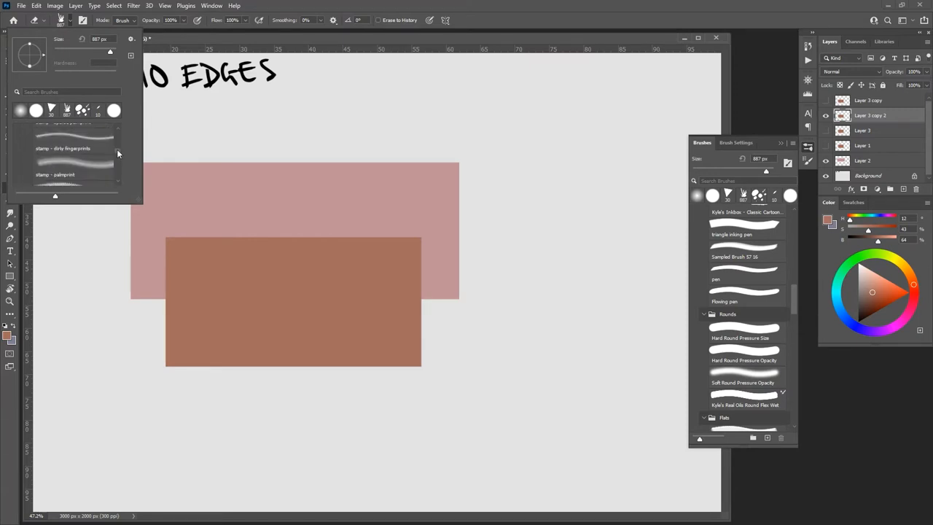
click(72, 178)
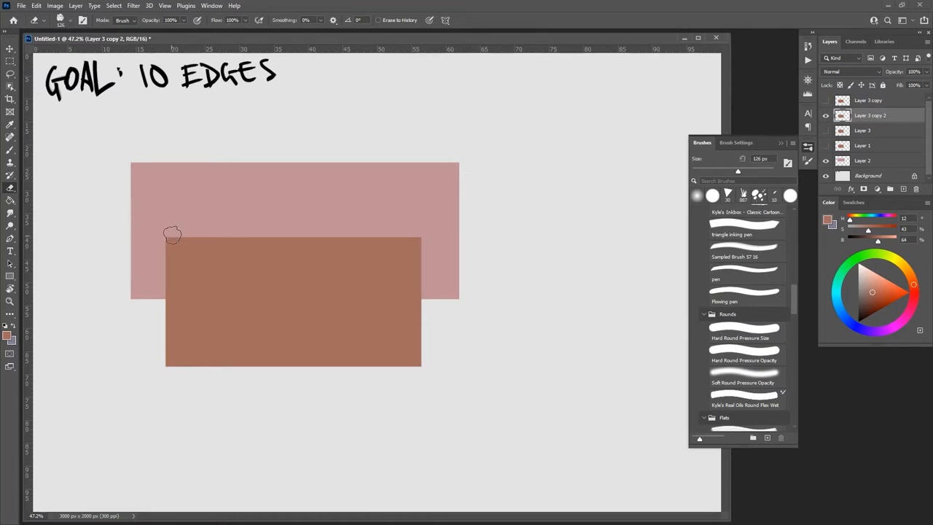
Erase the brown rectangle's top edge into a ragged torn-paper edge, then select the untouched copy
drag(172, 233, 349, 233)
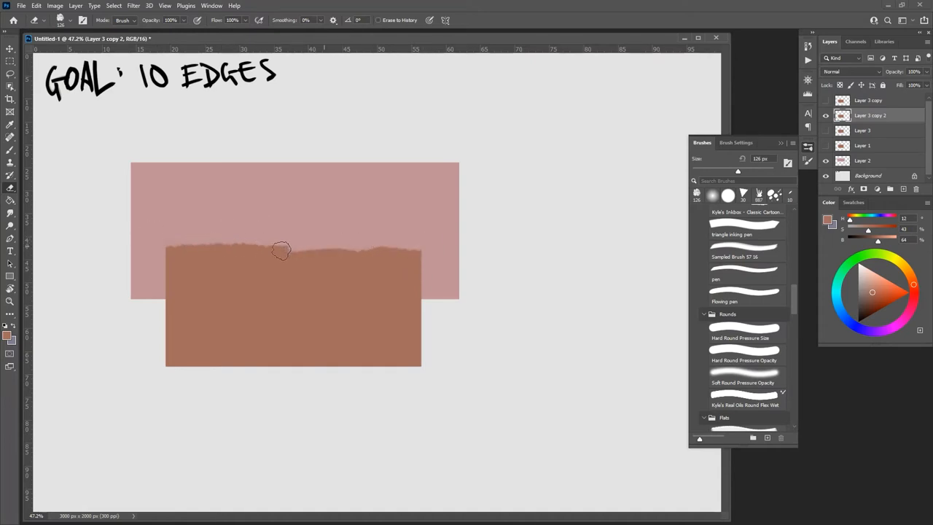
drag(292, 250, 268, 242)
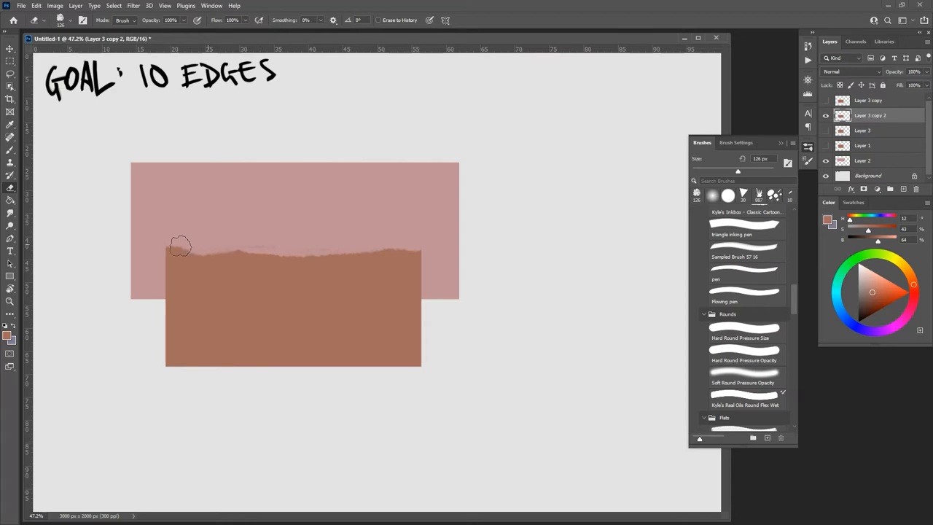
mouse_move(79, 227)
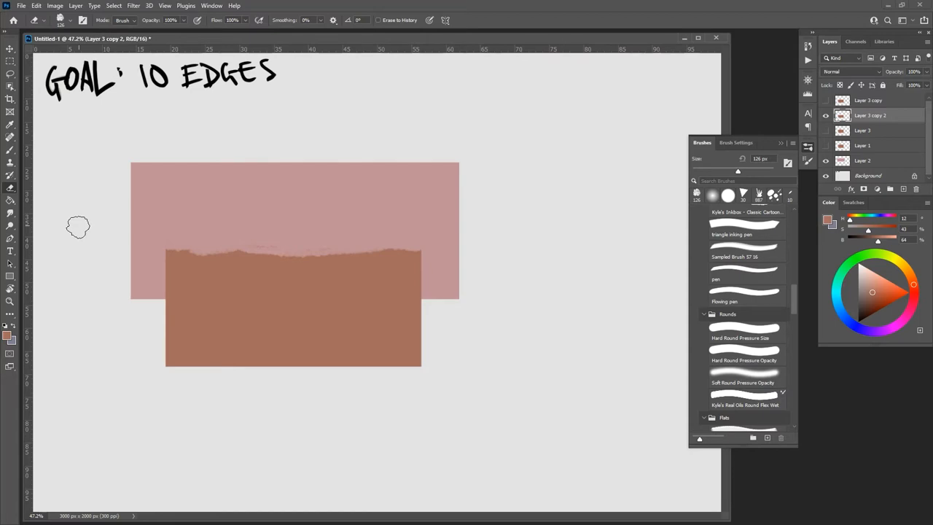
click(825, 99)
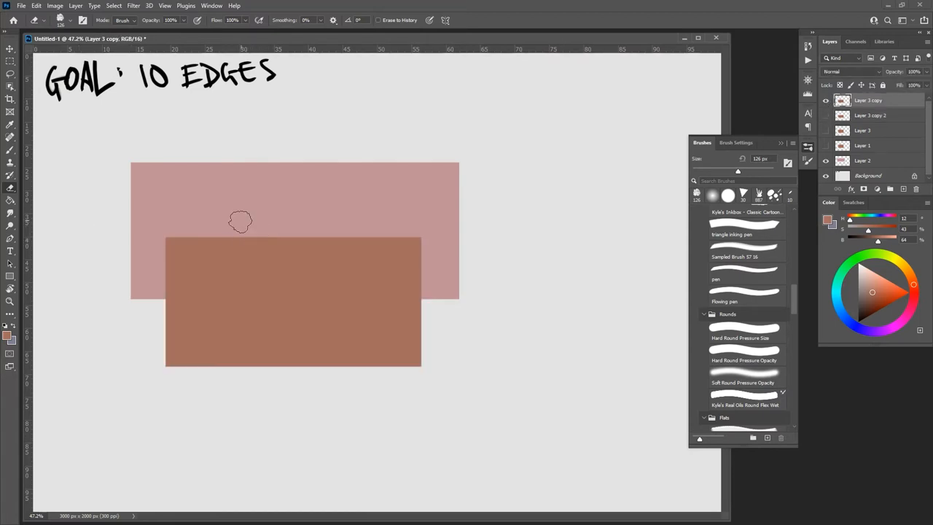
Make the top rectangle copy the working layer before adding new Layer 4
click(169, 20)
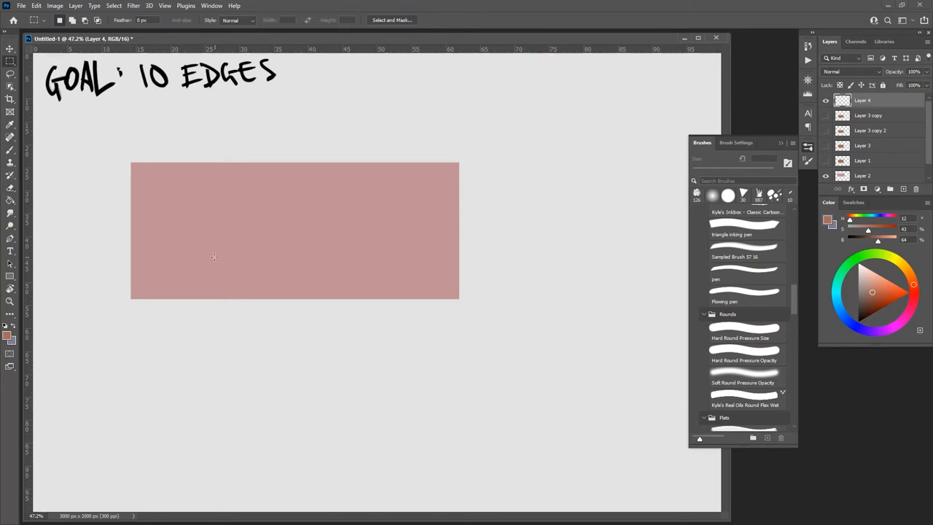
Fill a marquee over the pink rectangle's lower half with brown on Layer 4
drag(172, 236, 423, 370)
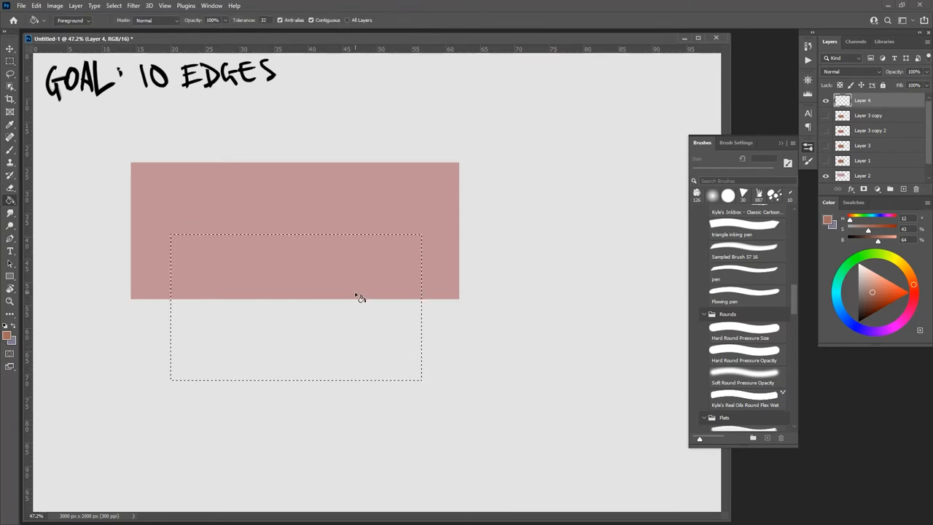
click(357, 294)
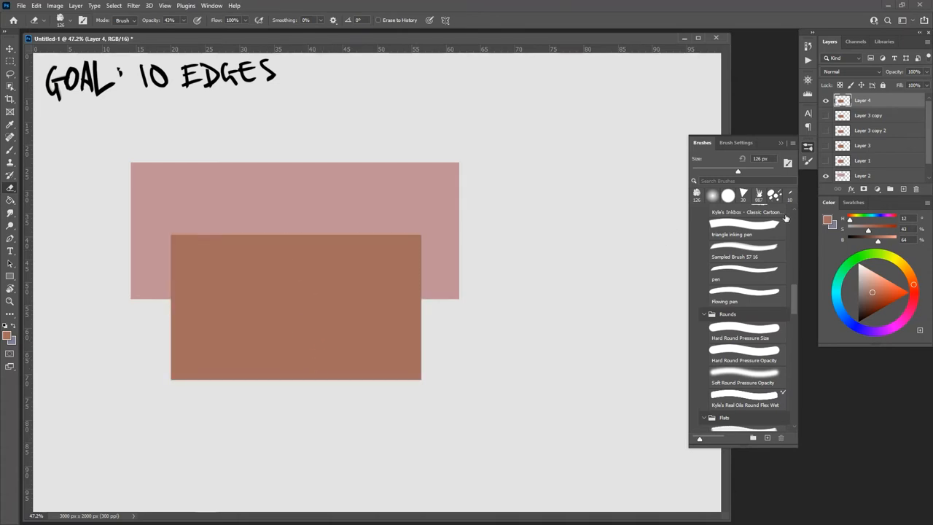
Choose the Hard Round Pressure Opacity brush tip for the Eraser
scroll(down, 3)
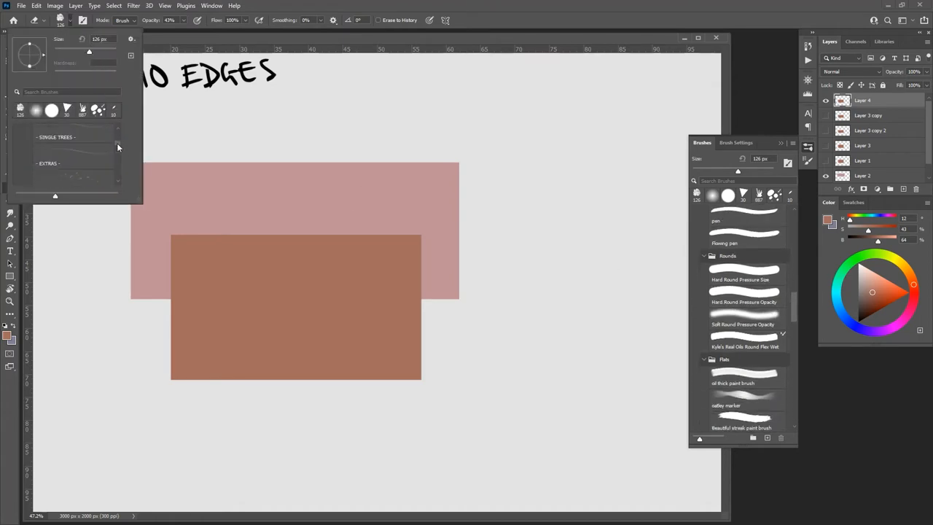
click(743, 301)
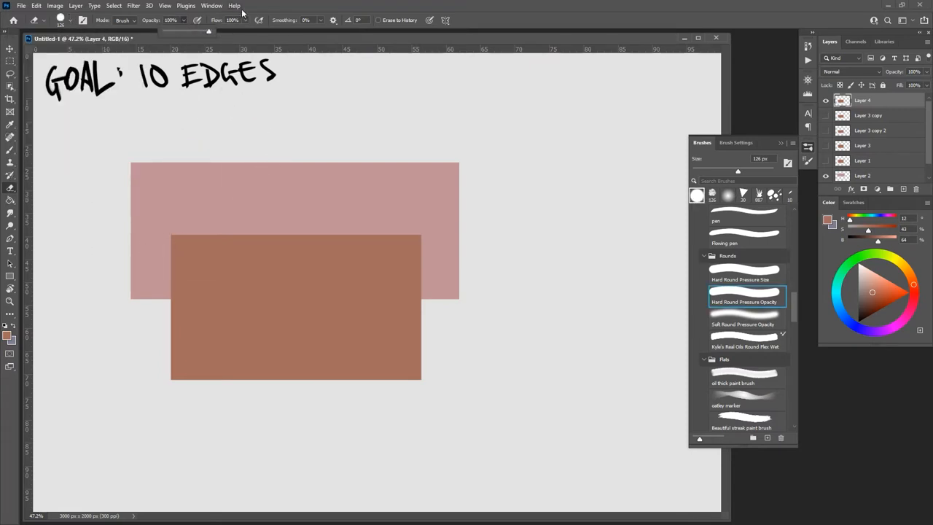
mouse_move(260, 3)
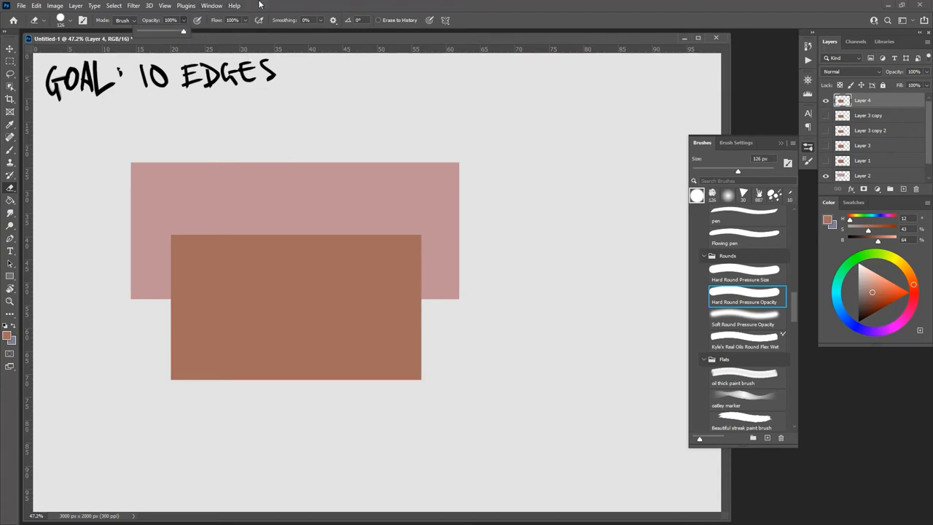
mouse_move(277, 236)
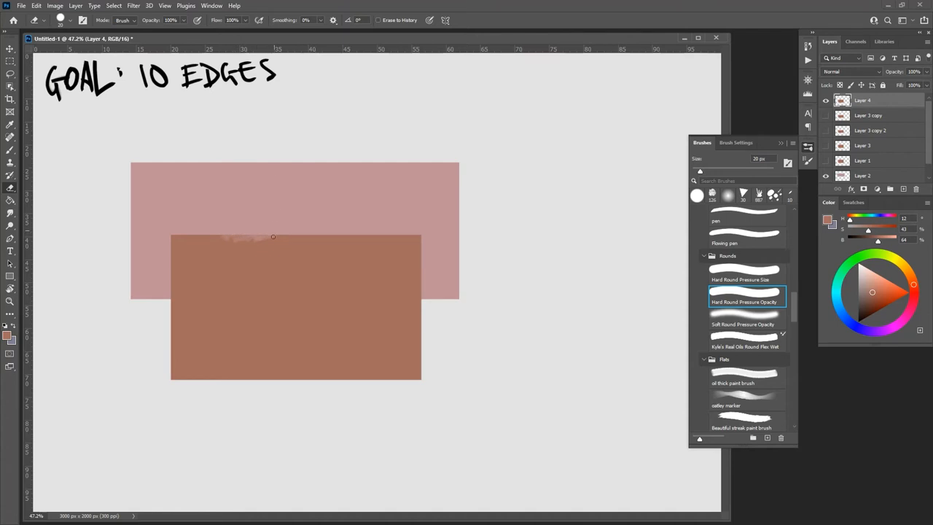
mouse_move(347, 189)
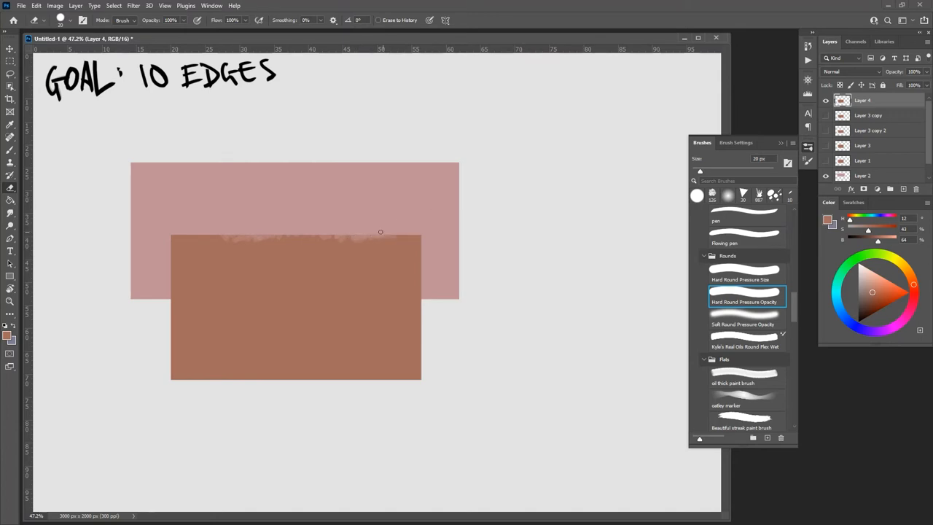
mouse_move(392, 236)
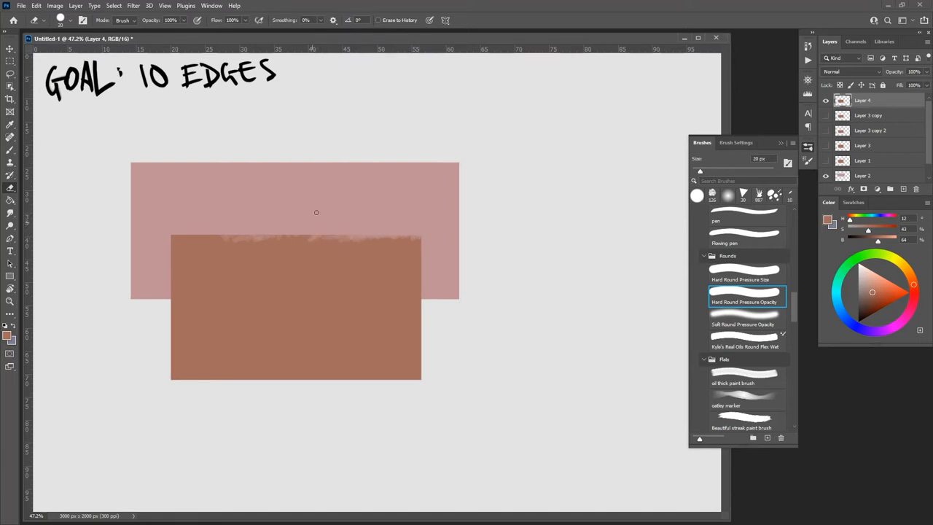
mouse_move(213, 242)
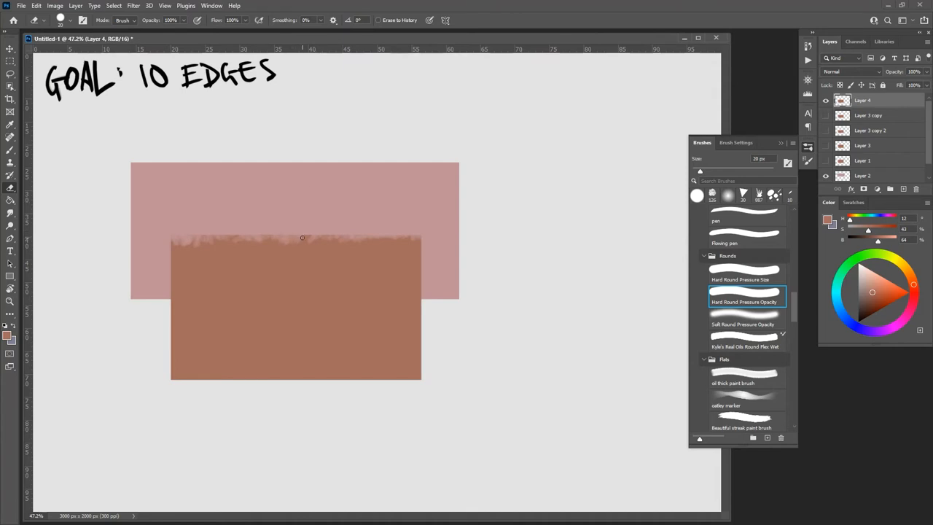
mouse_move(390, 192)
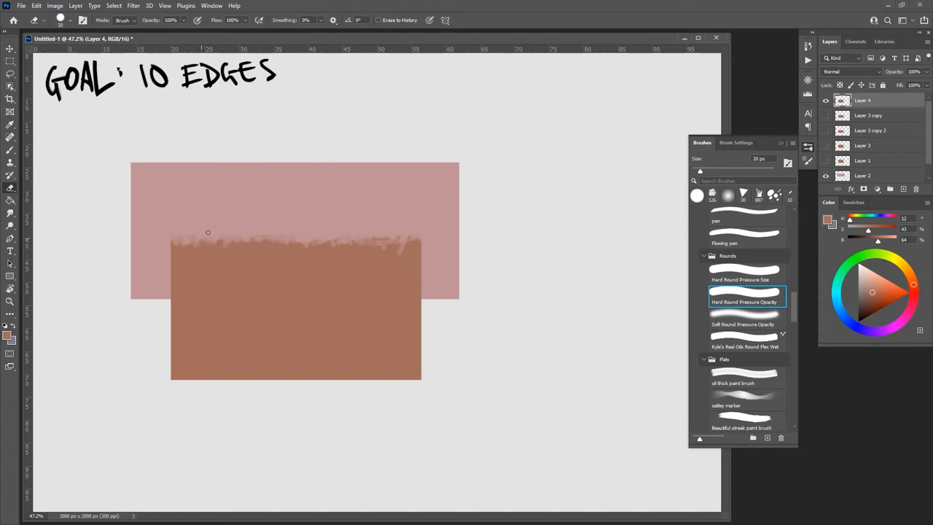
mouse_move(273, 233)
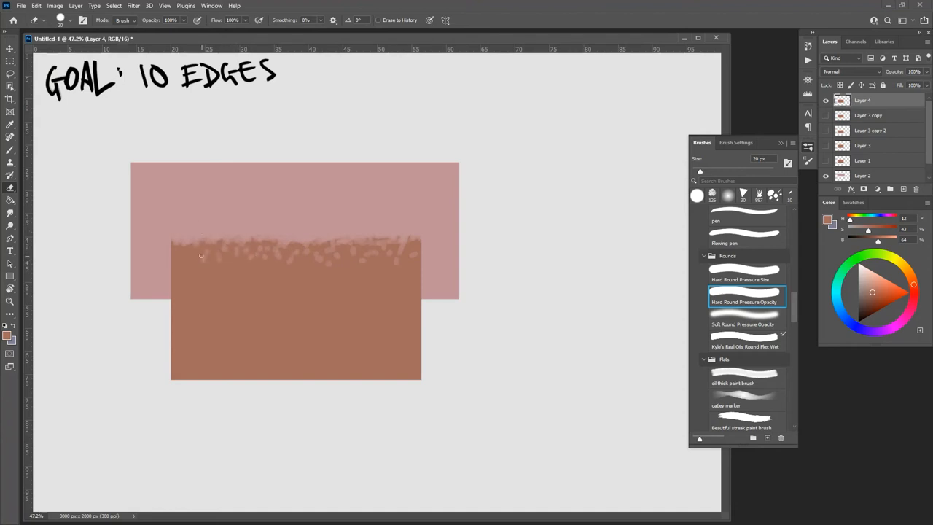
mouse_move(239, 221)
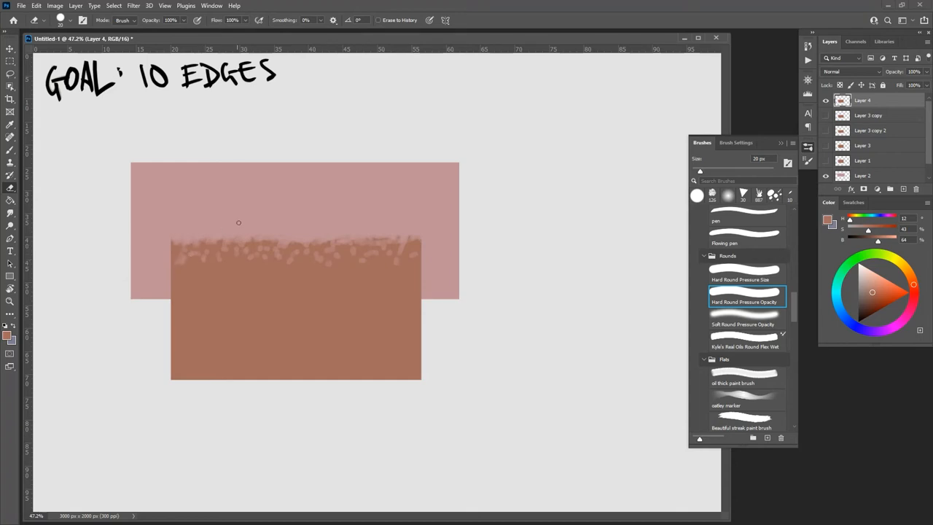
mouse_move(324, 254)
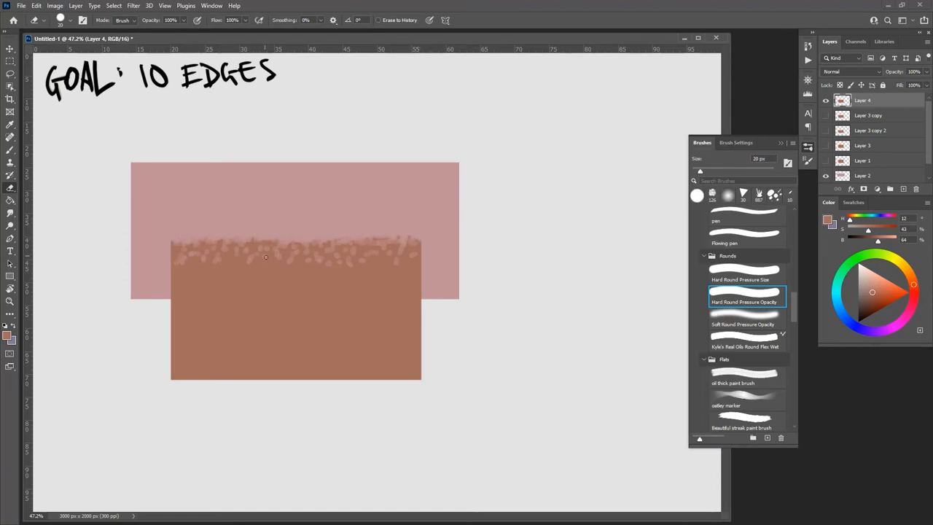
mouse_move(361, 247)
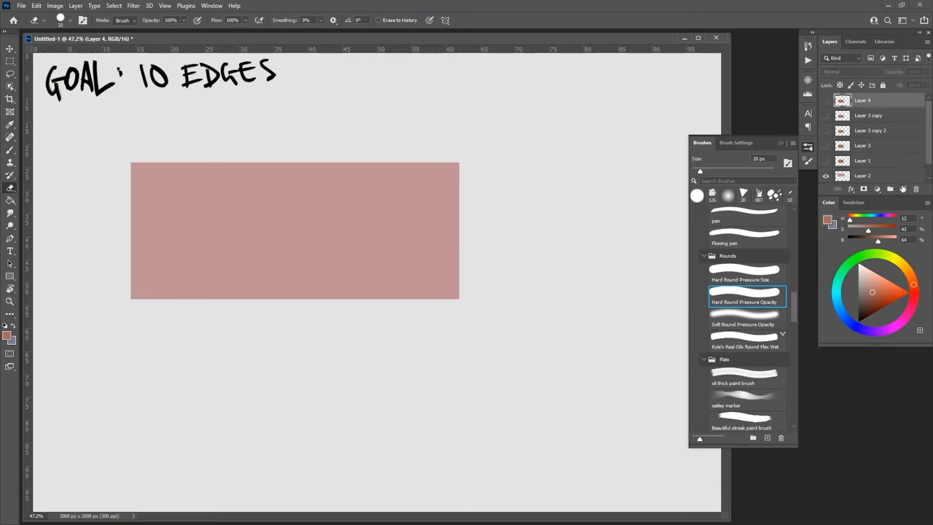
Add a new layer and fill a marquee overlapping the pink rectangle with brown
click(890, 189)
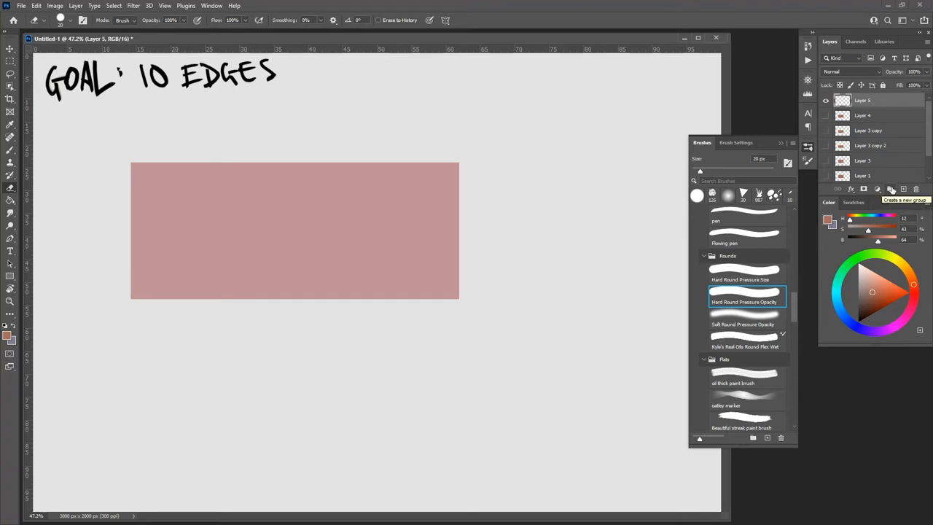
drag(172, 218, 408, 342)
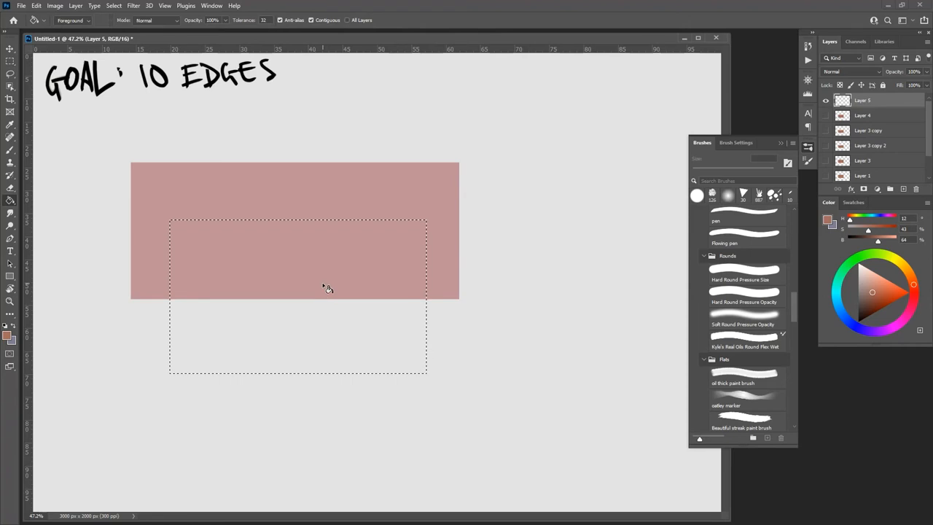
click(317, 291)
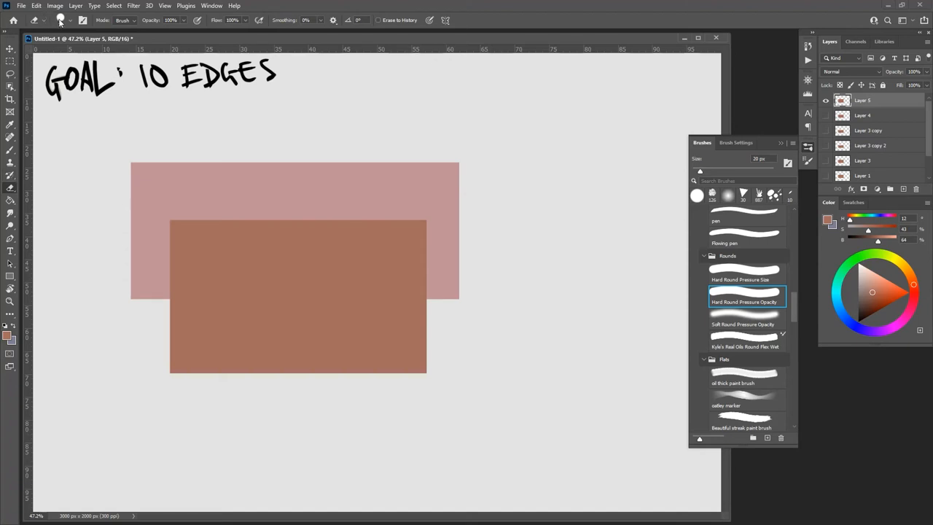
click(61, 20)
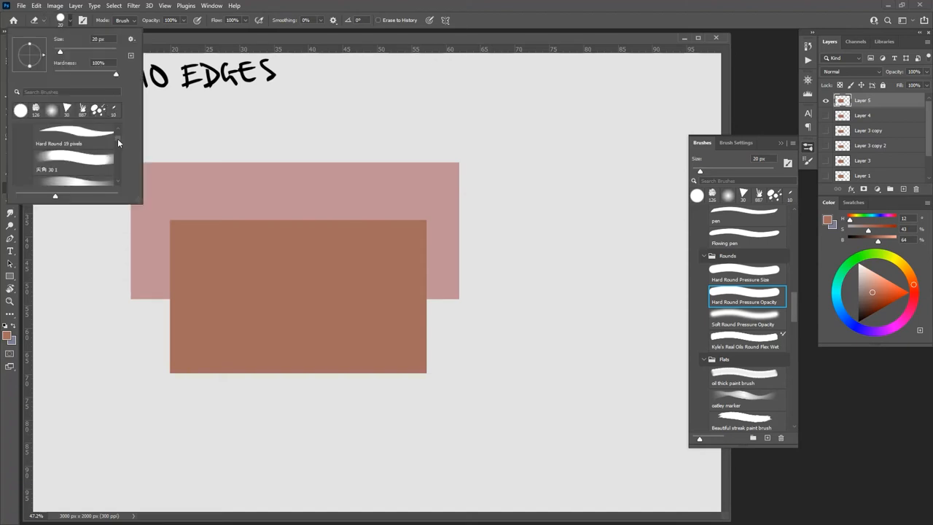
Try a textured eraser brush, then settle on a different textured preset further down the list
scroll(down, 3)
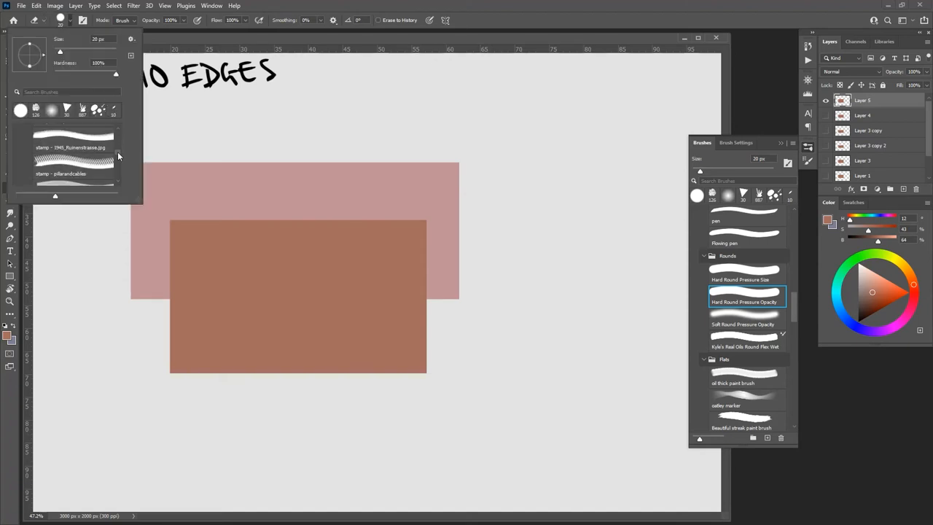
click(73, 166)
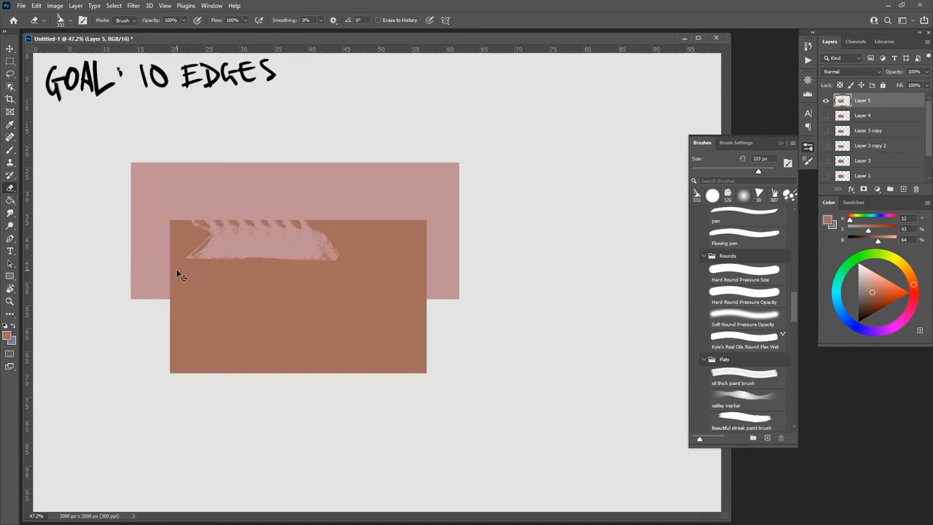
click(72, 20)
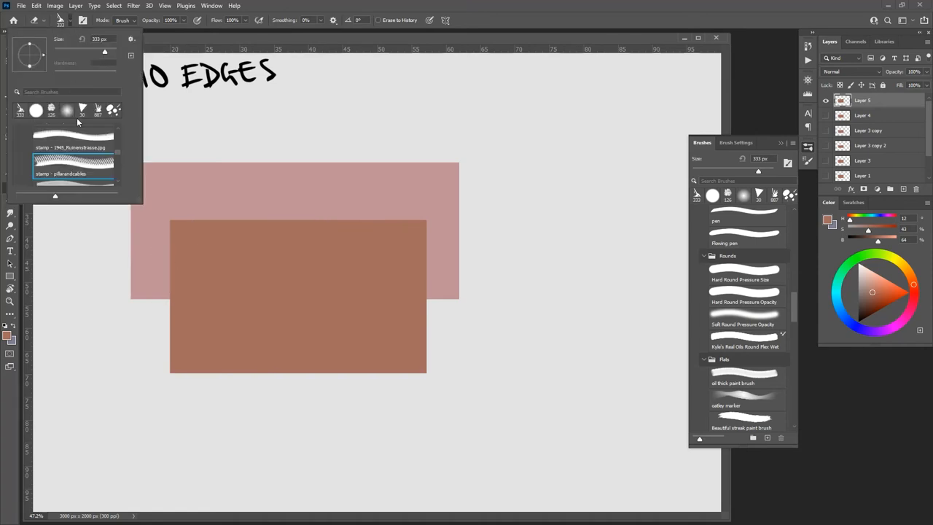
scroll(down, 3)
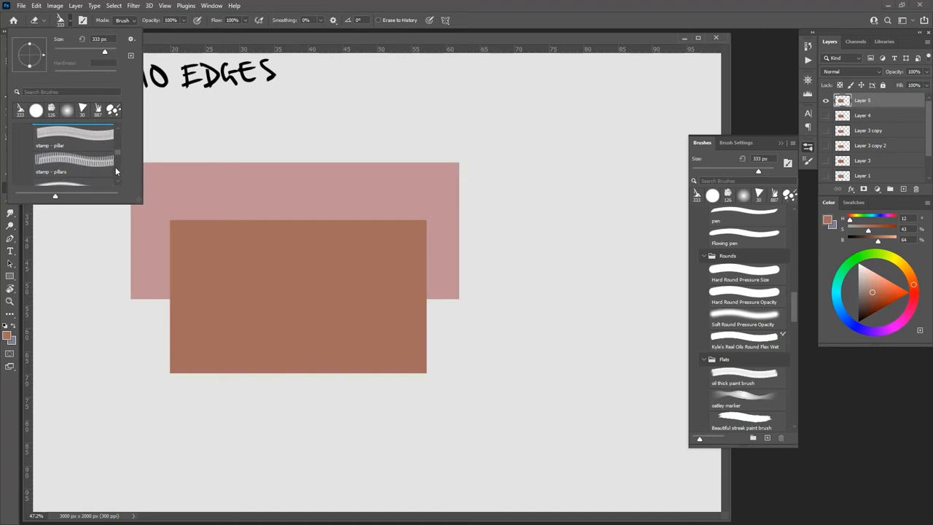
scroll(down, 3)
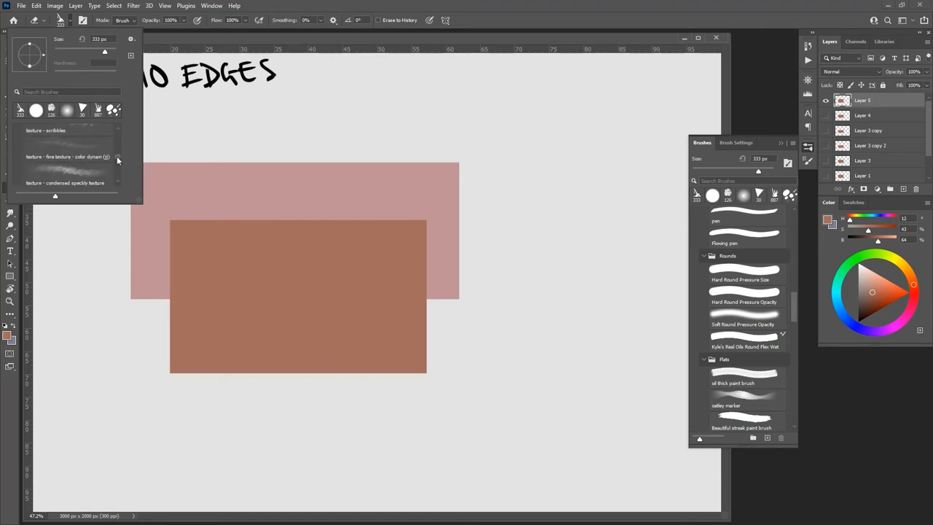
scroll(down, 3)
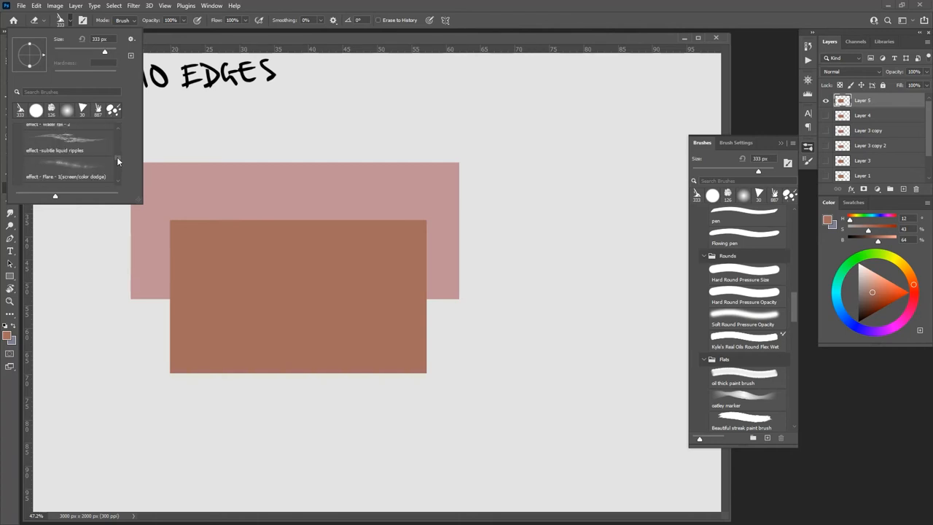
scroll(down, 3)
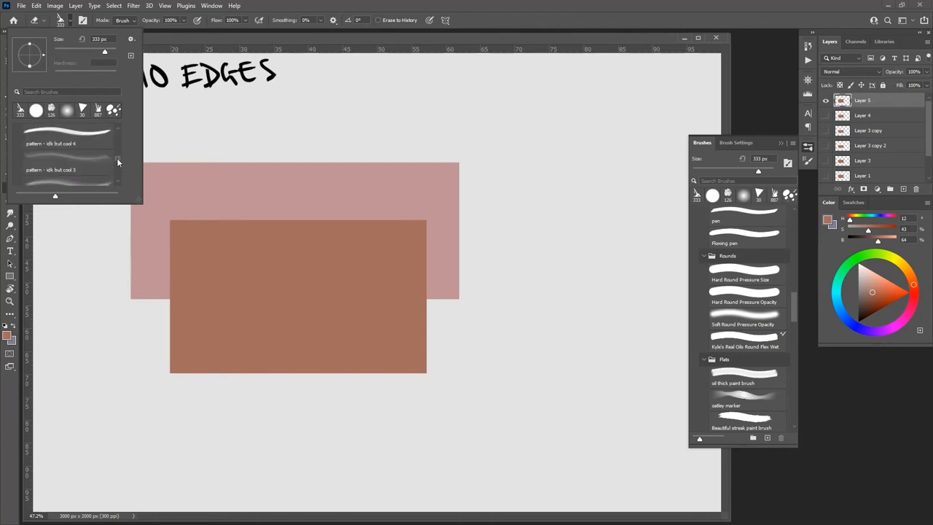
click(66, 169)
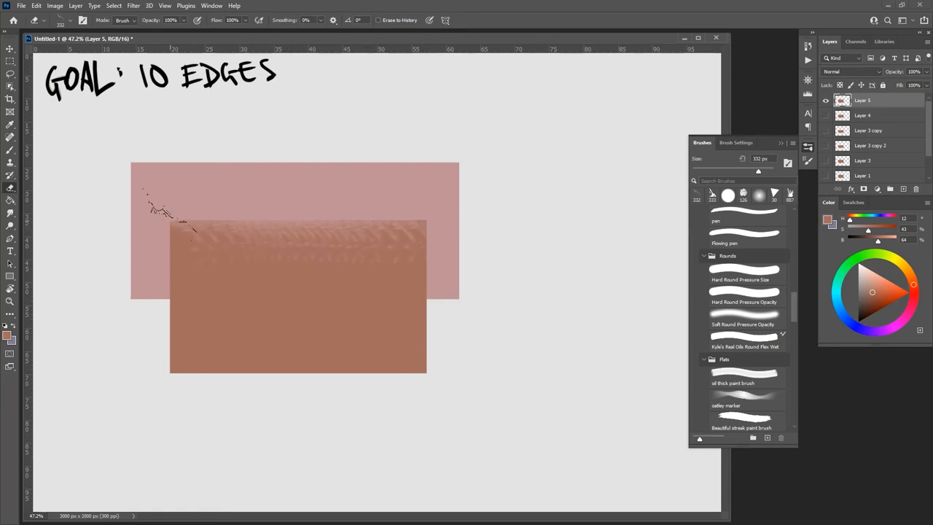
Erase streaky textured bands along the brown rectangle's top edge
drag(153, 211, 386, 233)
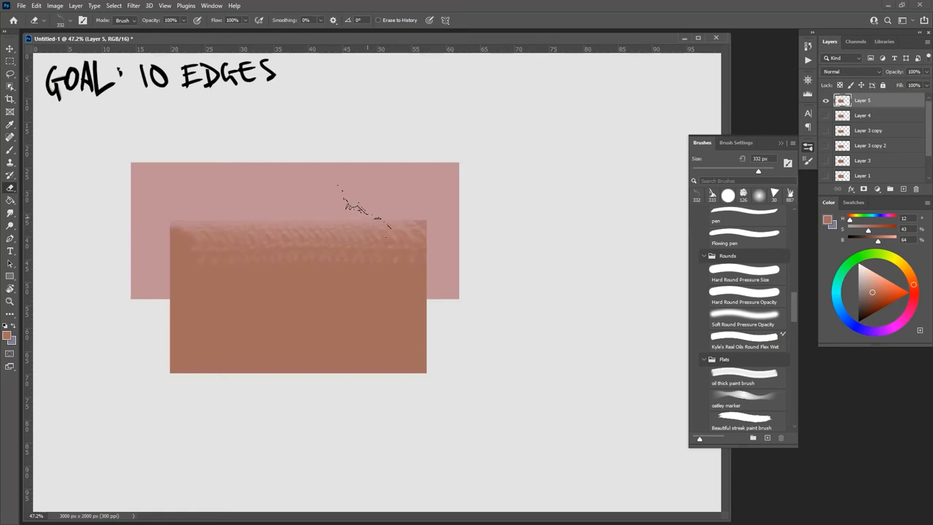
click(73, 20)
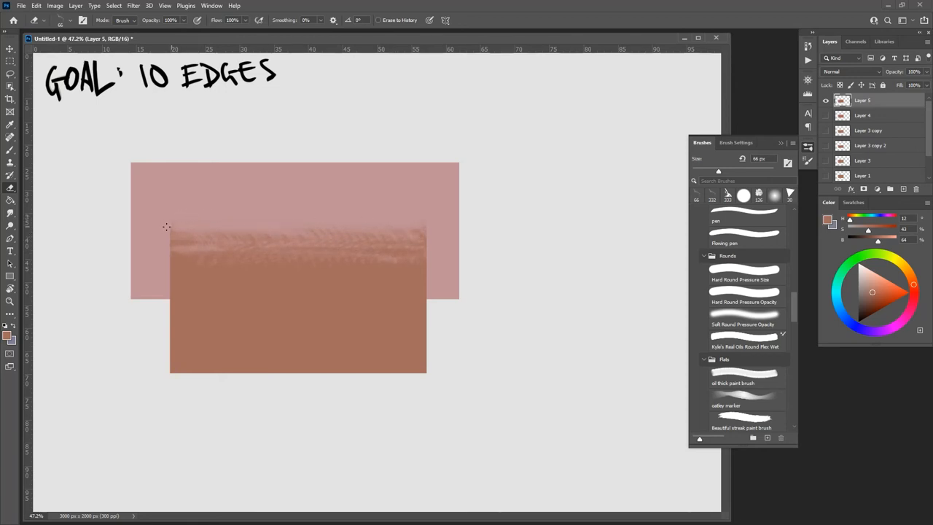
mouse_move(169, 218)
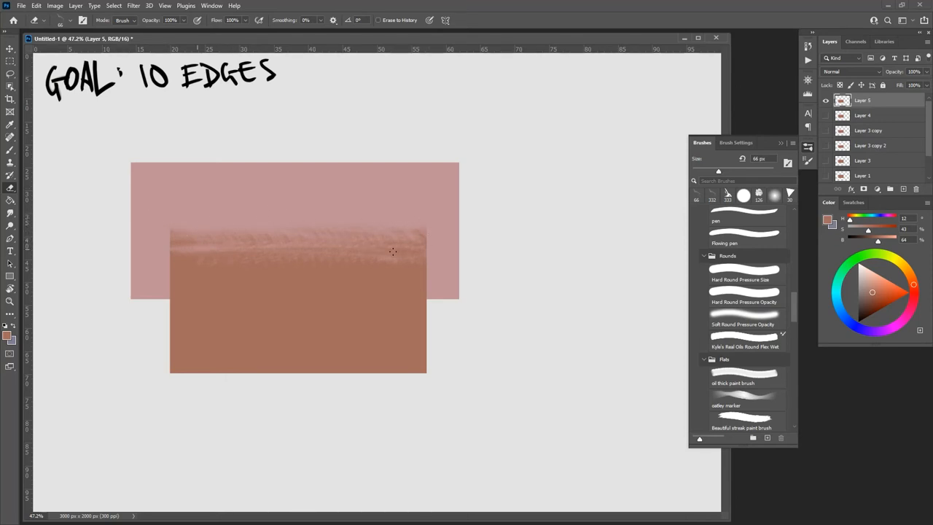
click(73, 21)
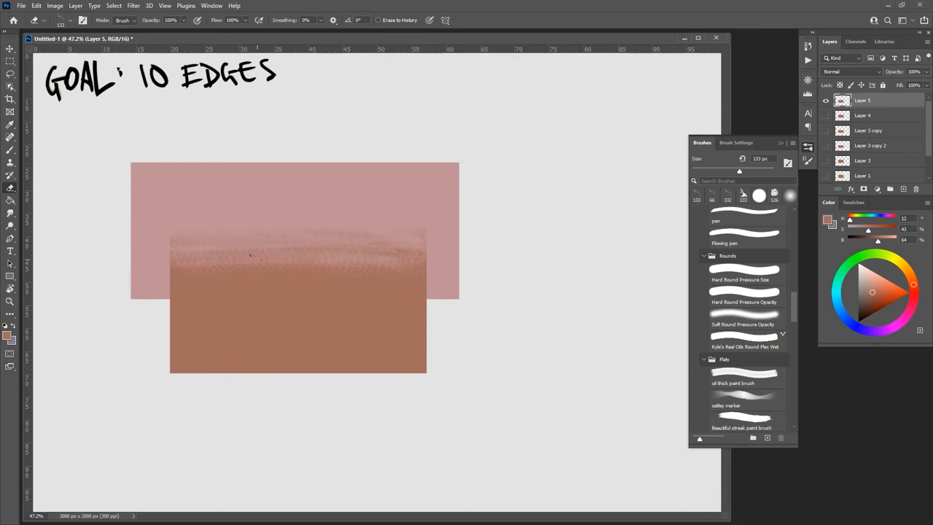
Nudge the brown rectangle slightly with the Move tool and switch layers
click(10, 50)
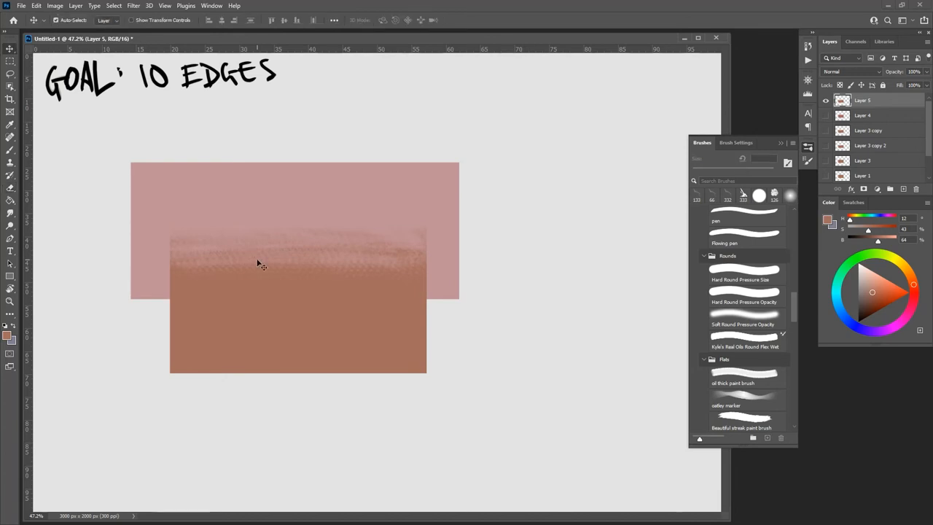
mouse_move(291, 317)
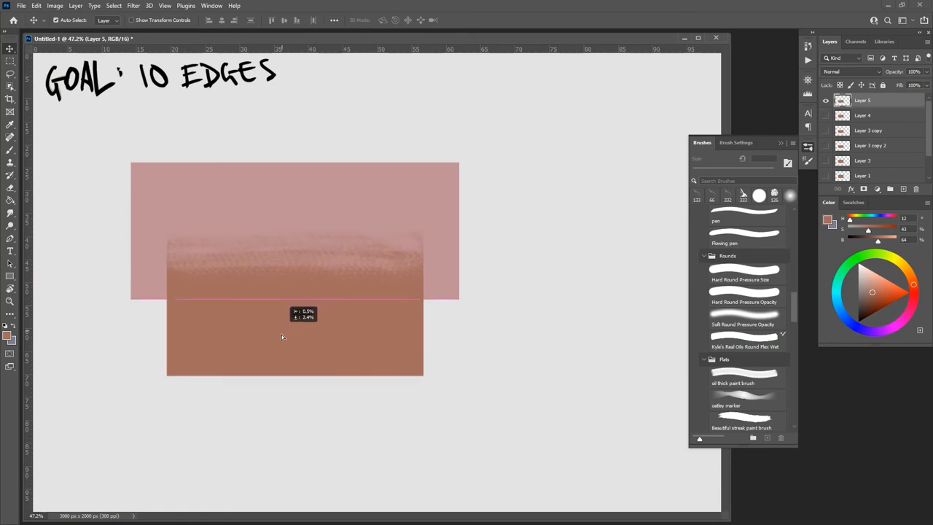
drag(294, 338, 288, 308)
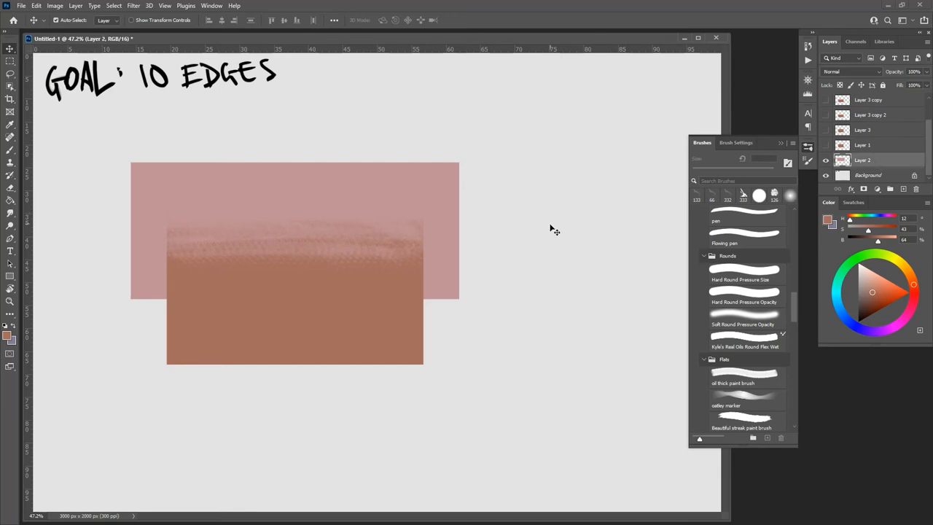
click(889, 189)
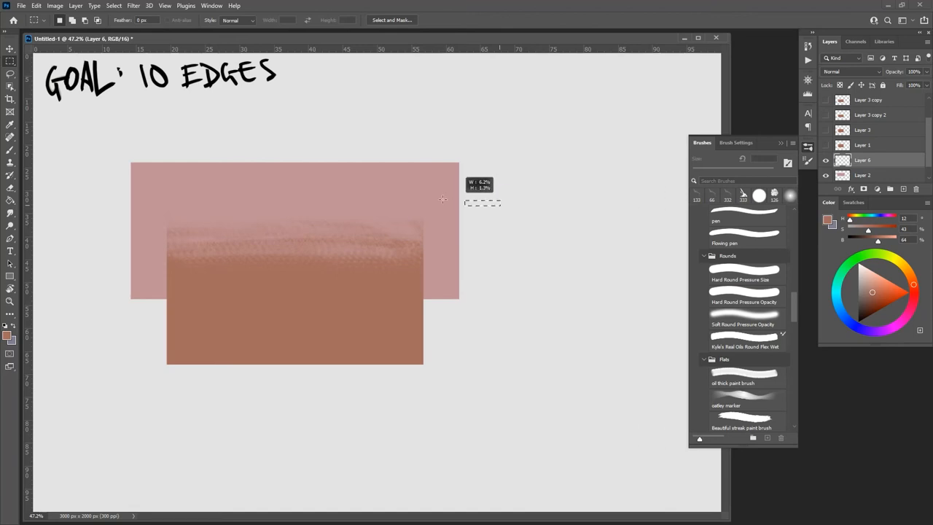
Select a new rectangular area for the dark mauve rectangle
drag(443, 199, 323, 338)
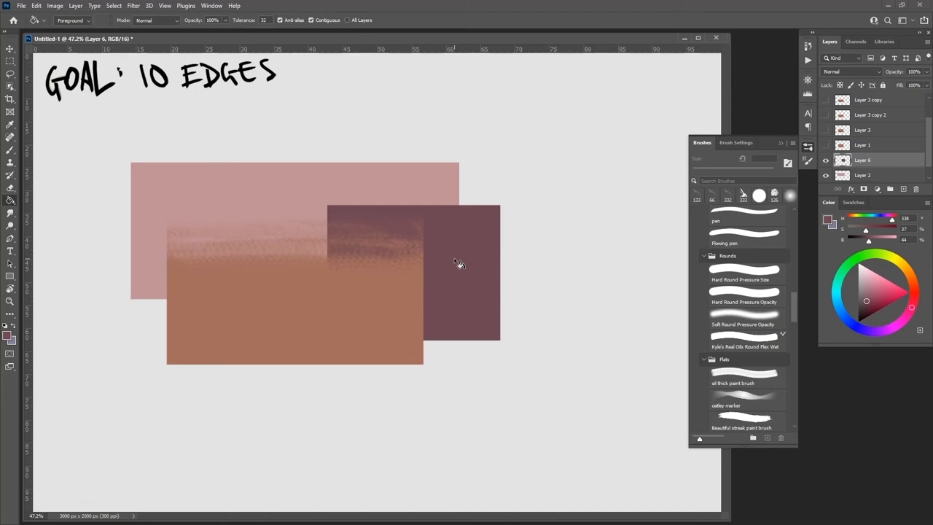
mouse_move(403, 302)
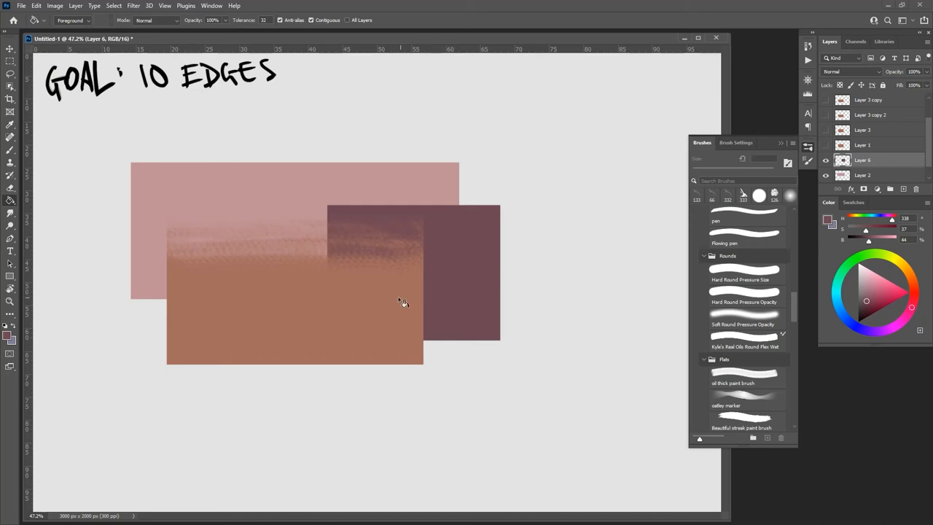
click(11, 61)
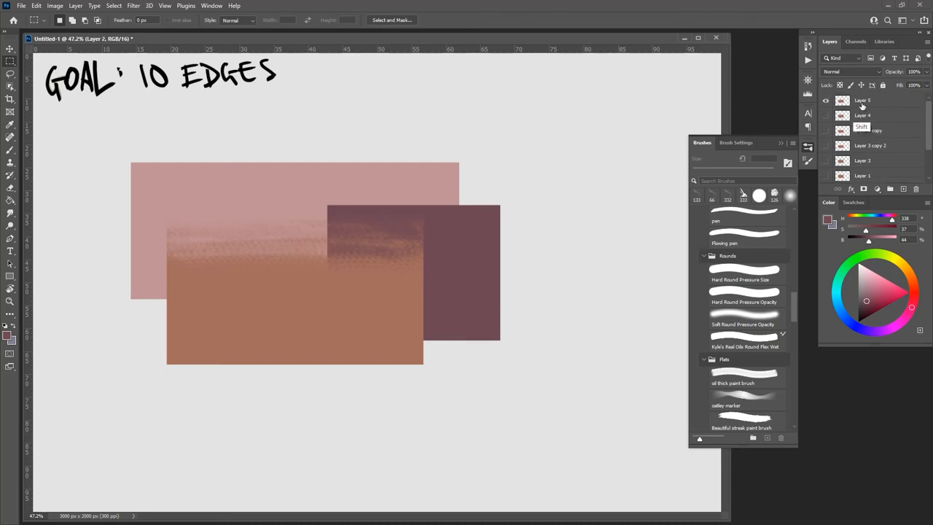
Delete the old practice layers and add a stack of new empty layers
click(913, 190)
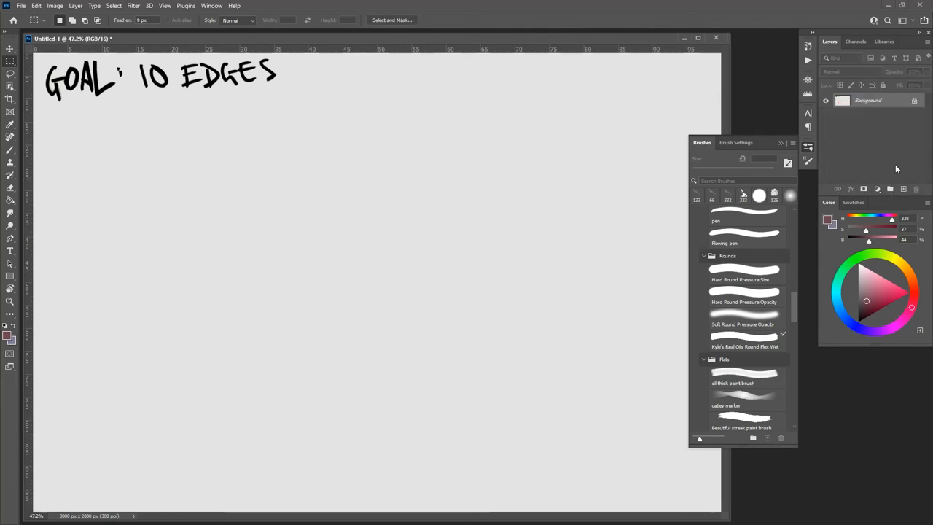
click(903, 190)
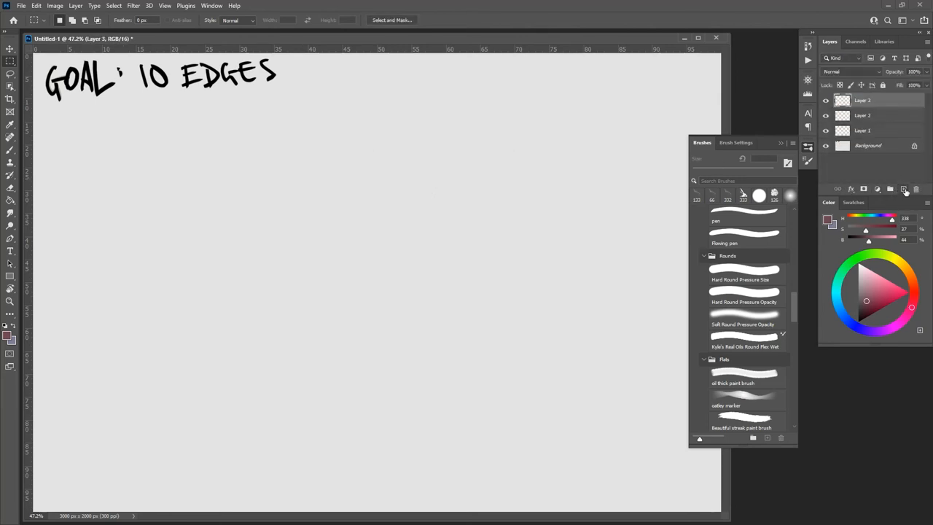
click(903, 190)
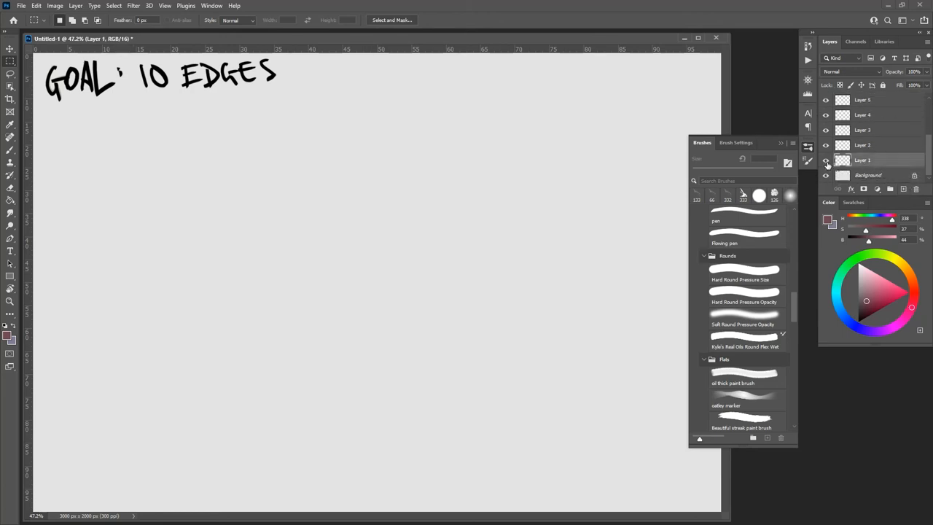
mouse_move(825, 163)
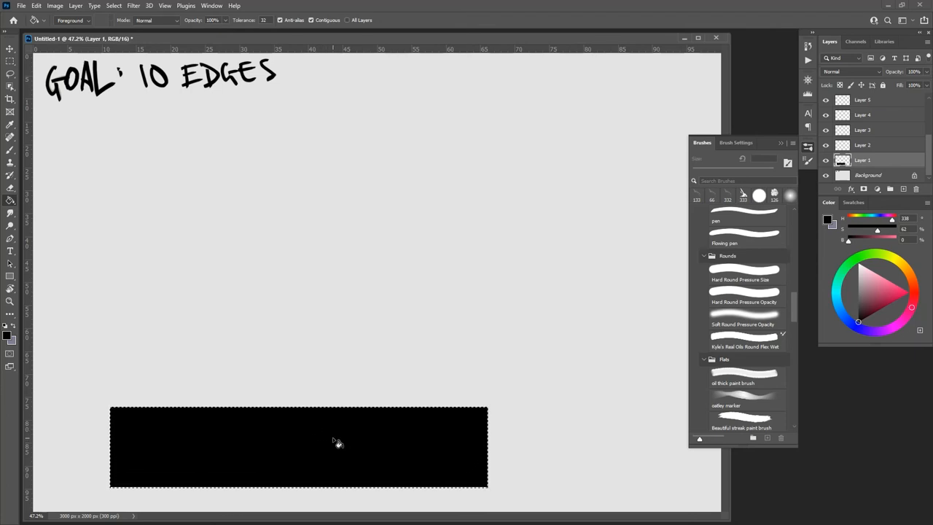
Drop the selection around the filled rectangle and move on to Layer 2
click(10, 50)
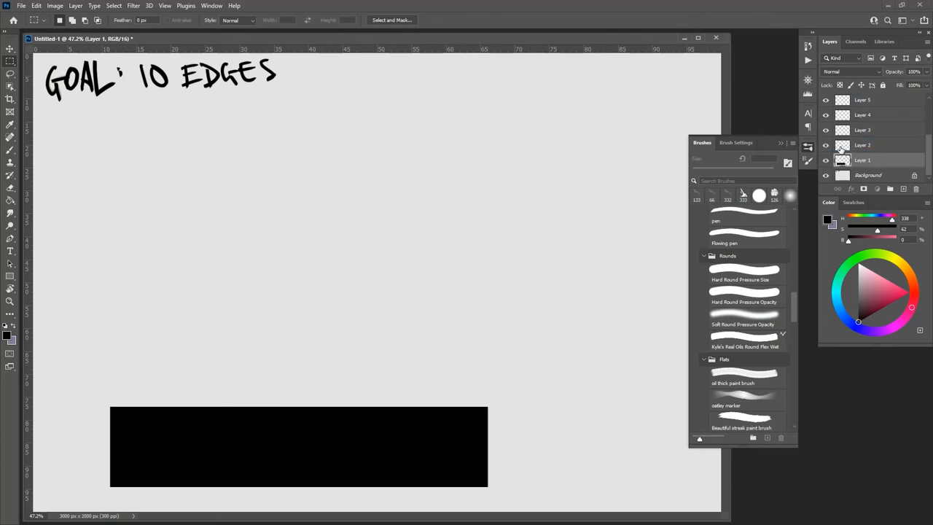
click(863, 146)
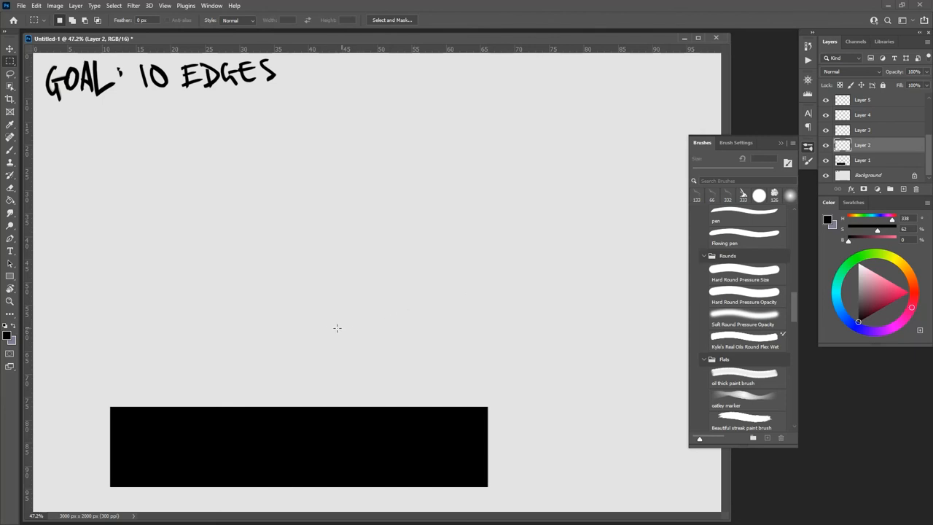
mouse_move(169, 390)
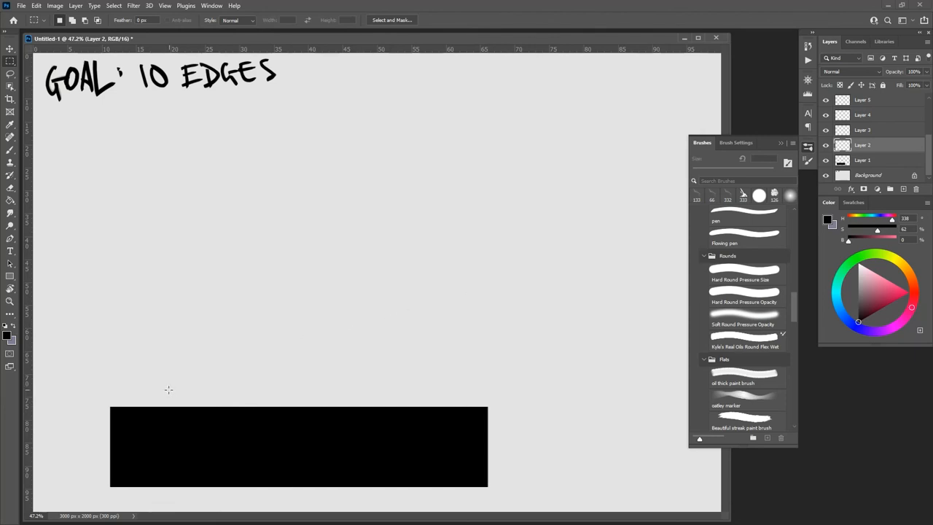
mouse_move(212, 426)
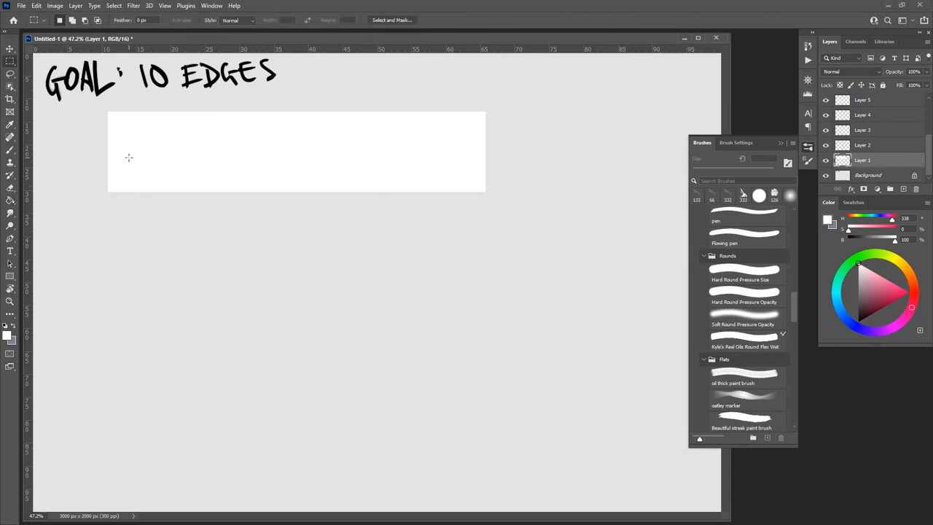
Fill a light gray band just below the white one on Layer 2, then move to Layer 3
drag(119, 149, 484, 220)
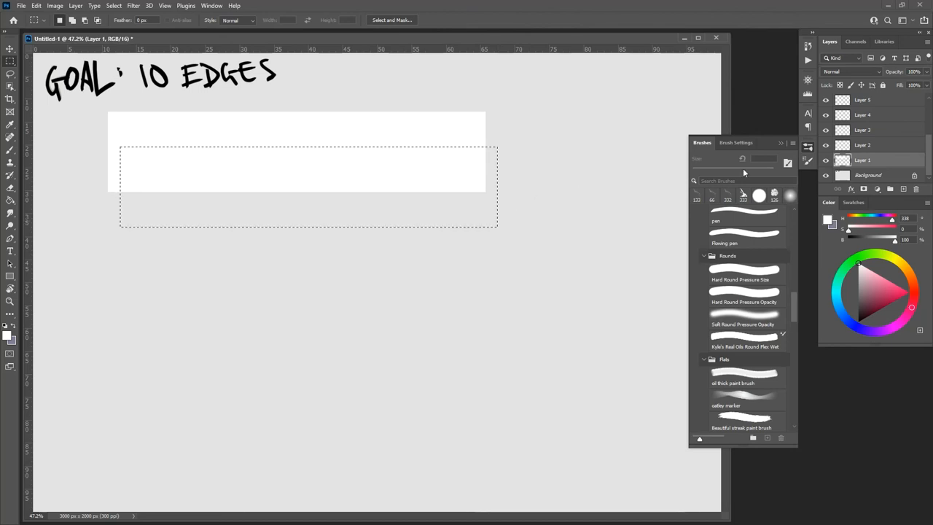
click(862, 146)
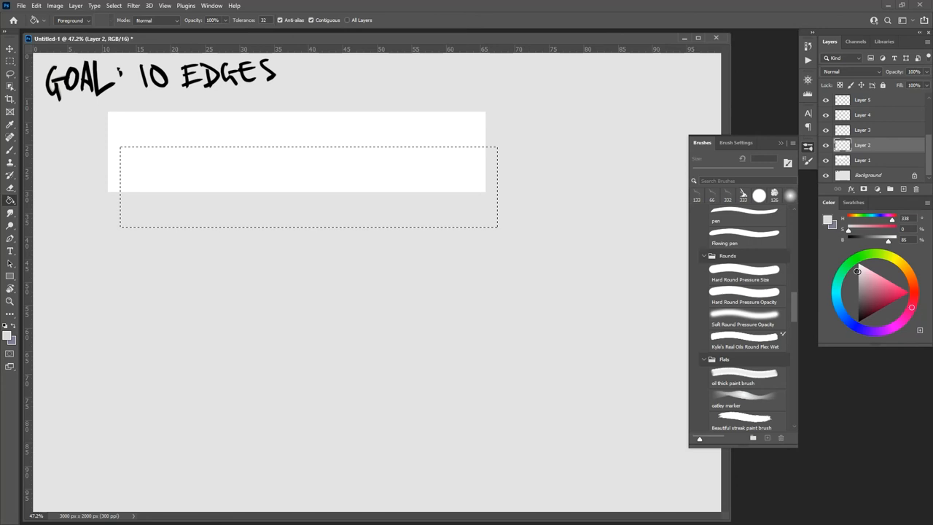
click(434, 204)
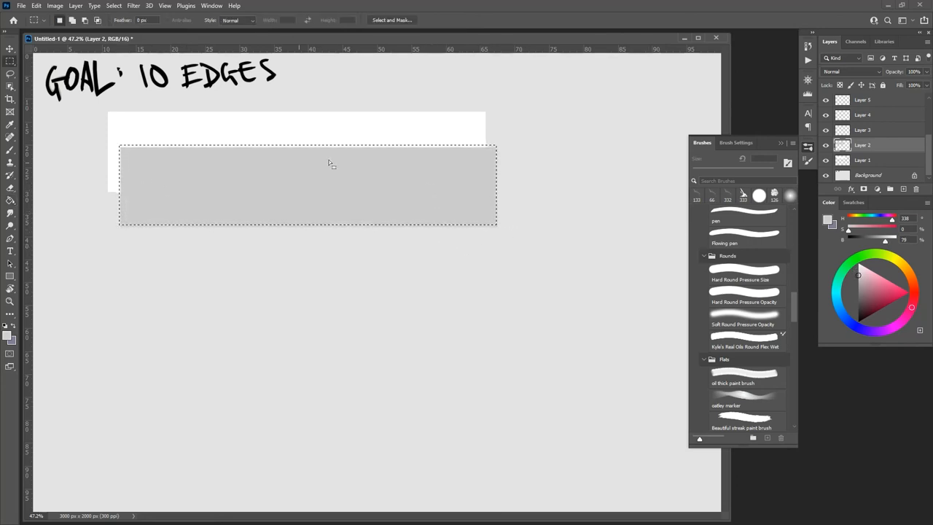
click(863, 130)
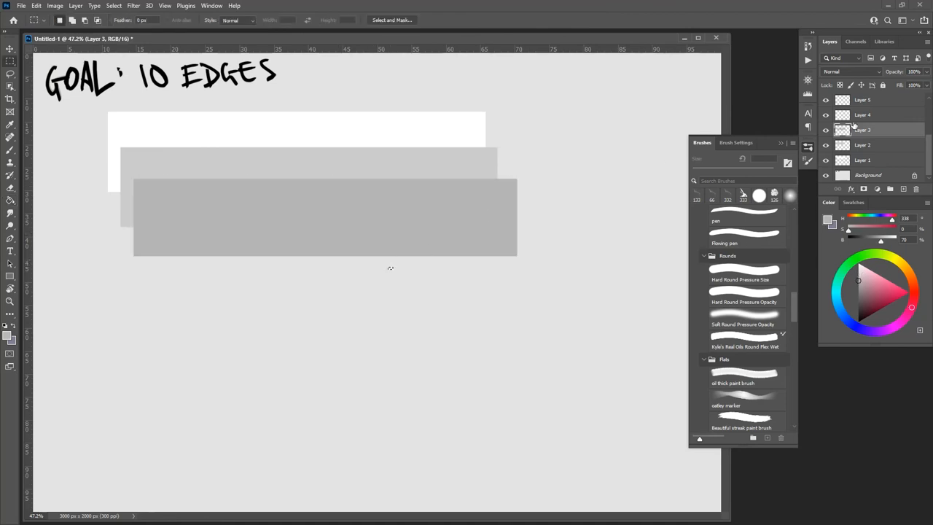
Outline and fill progressively lower, wider, darker gray bands down to Layer 7
drag(151, 220, 551, 306)
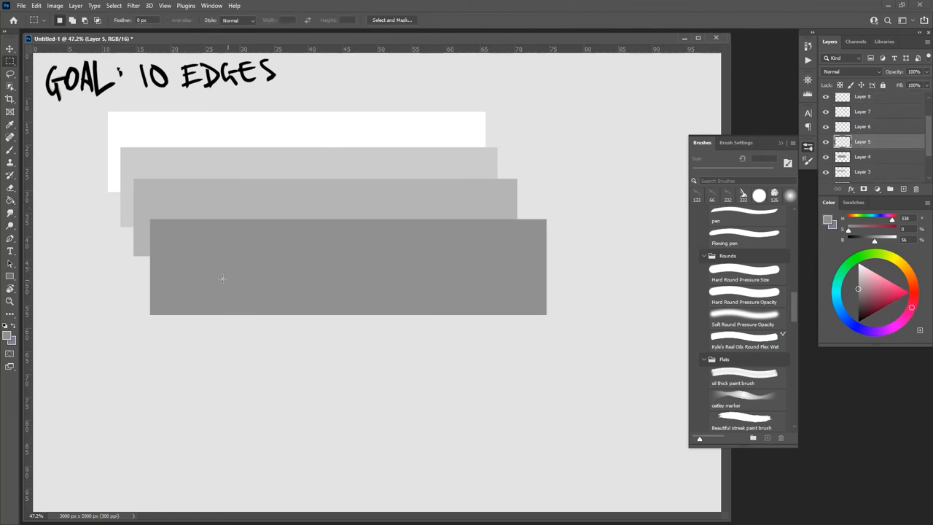
drag(167, 261, 563, 354)
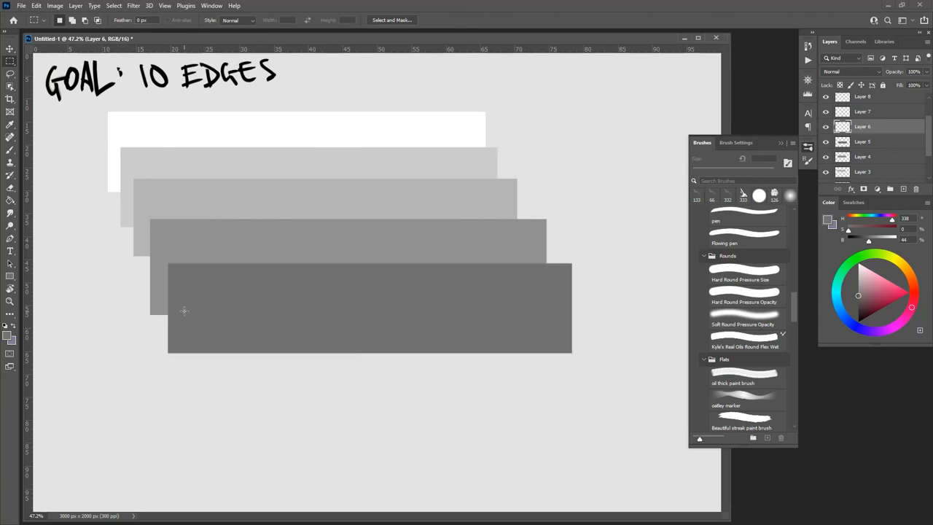
drag(186, 300, 590, 395)
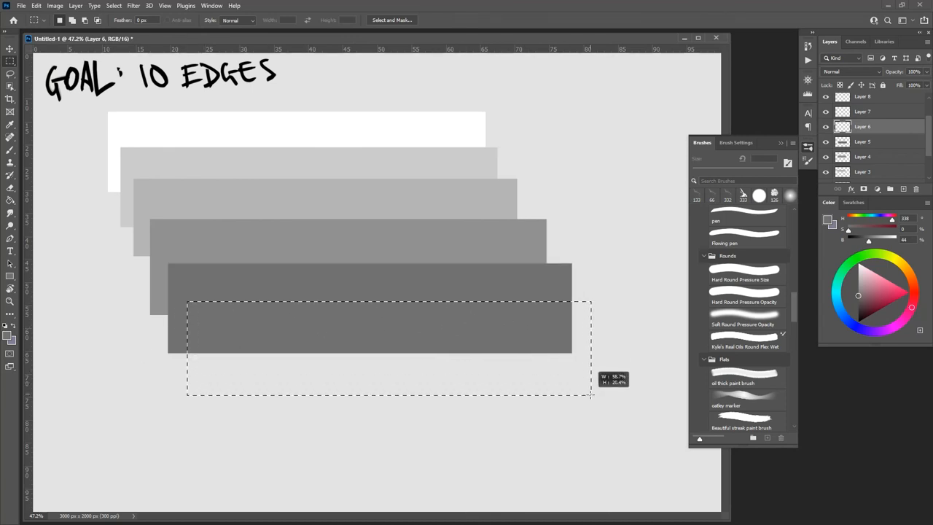
click(10, 200)
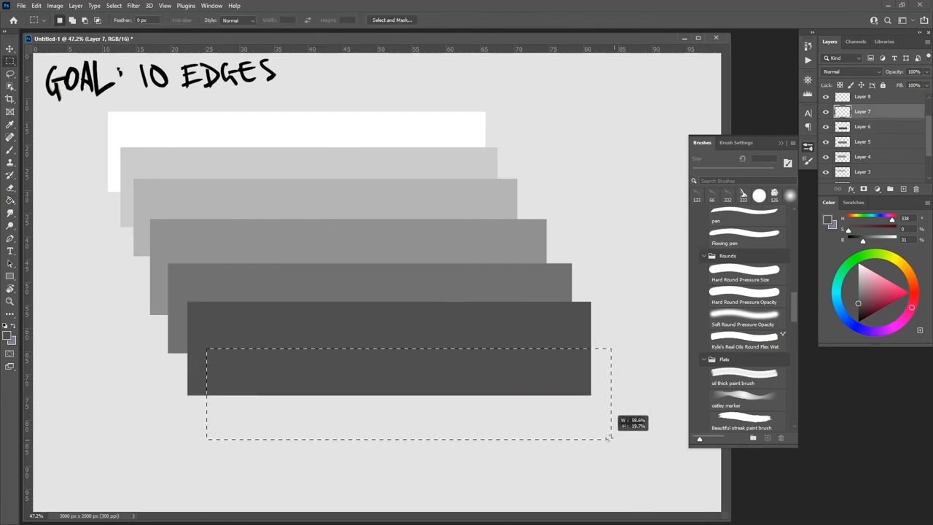
click(10, 213)
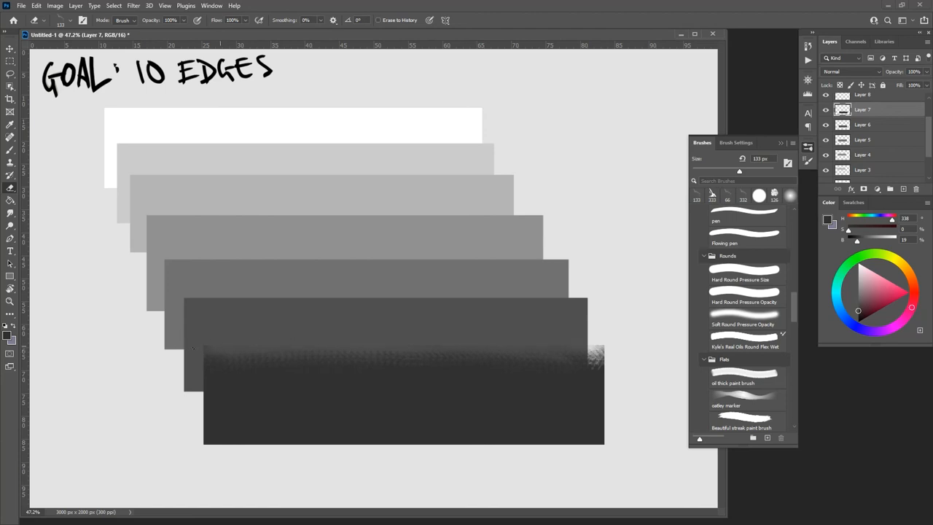
mouse_move(756, 302)
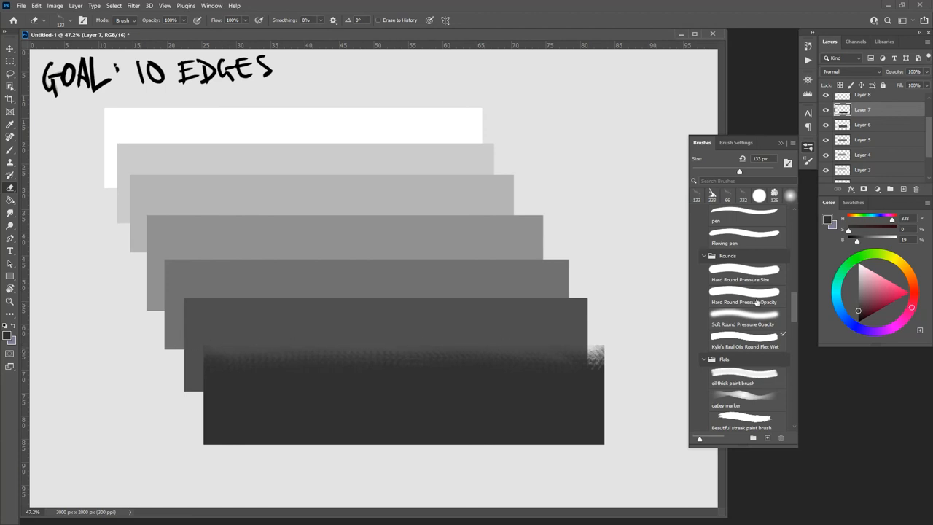
Choose the Soft Round Pressure Opacity eraser tip for the next band's edge
click(743, 324)
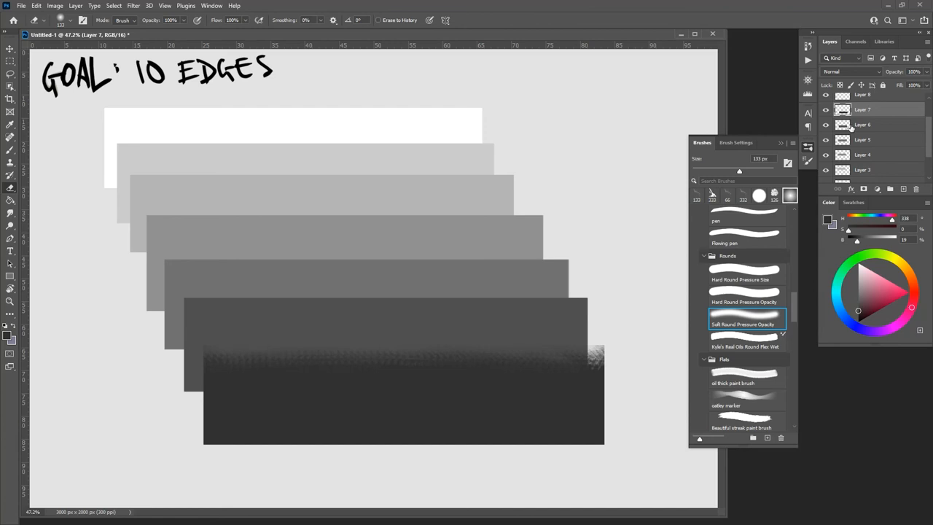
click(862, 126)
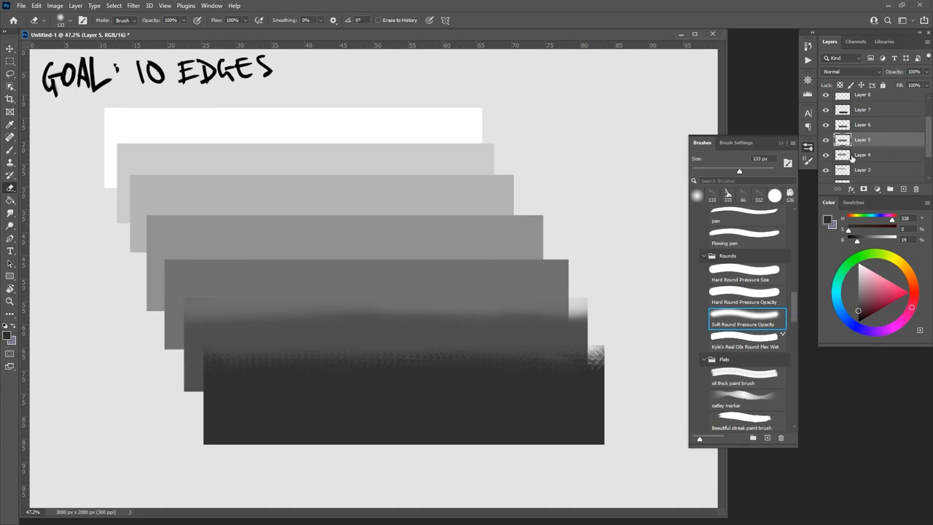
Pick the Sampled Brush 1 and Brush1 textures from the Brushes panel
scroll(down, 3)
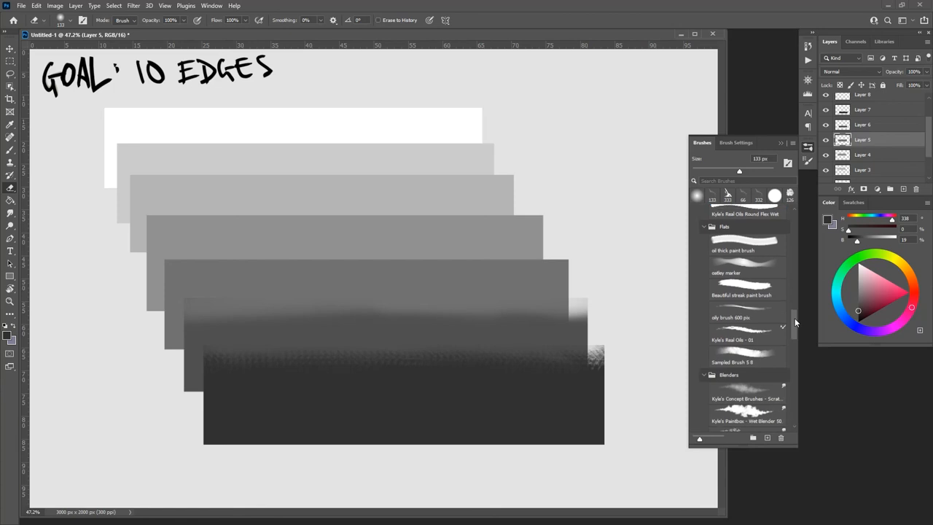
scroll(down, 3)
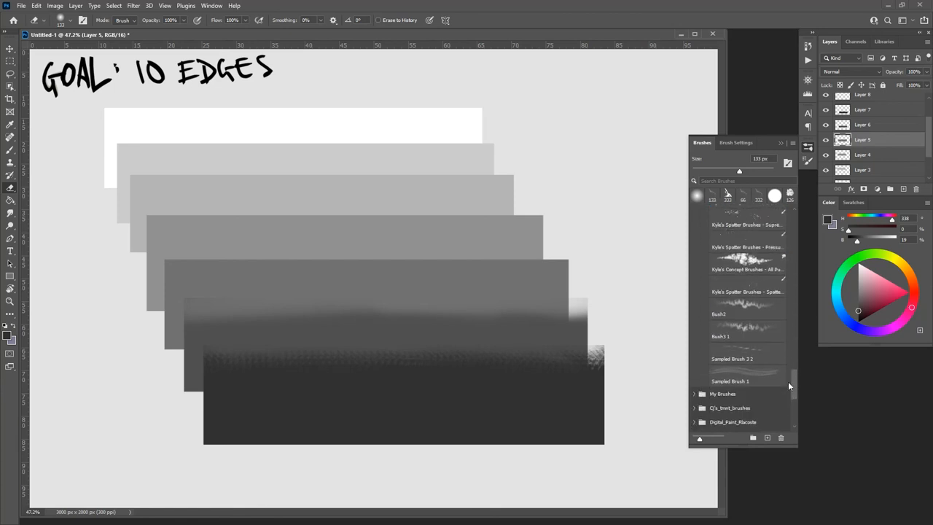
click(729, 396)
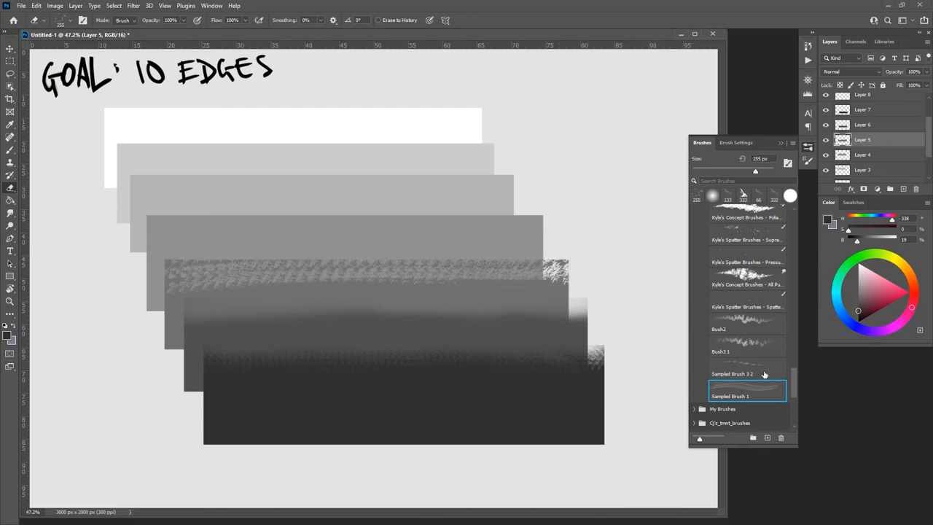
click(746, 347)
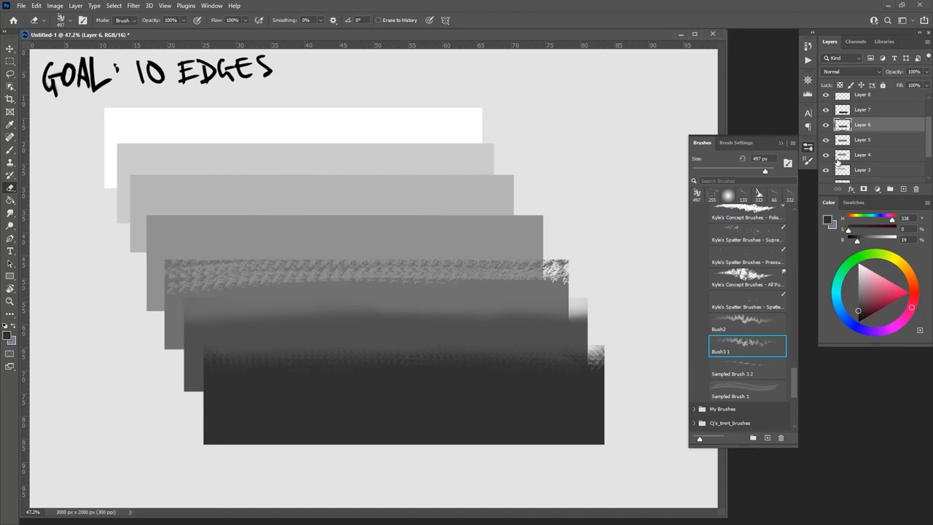
Switch to Layers 4 and 3 to erase their band edges
click(863, 140)
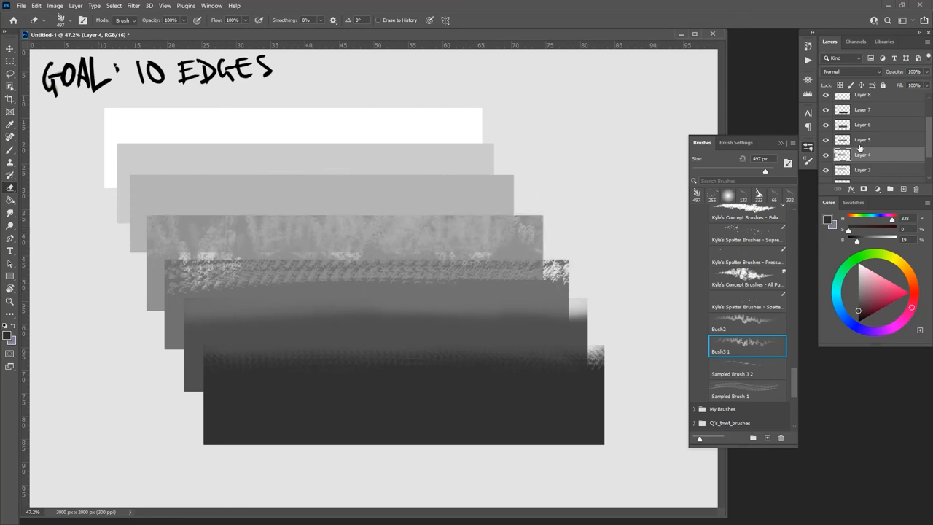
click(862, 169)
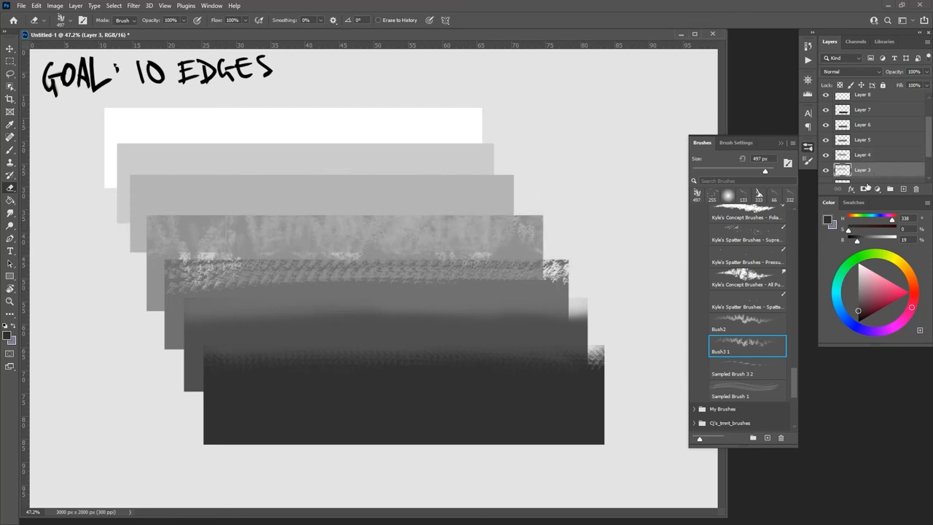